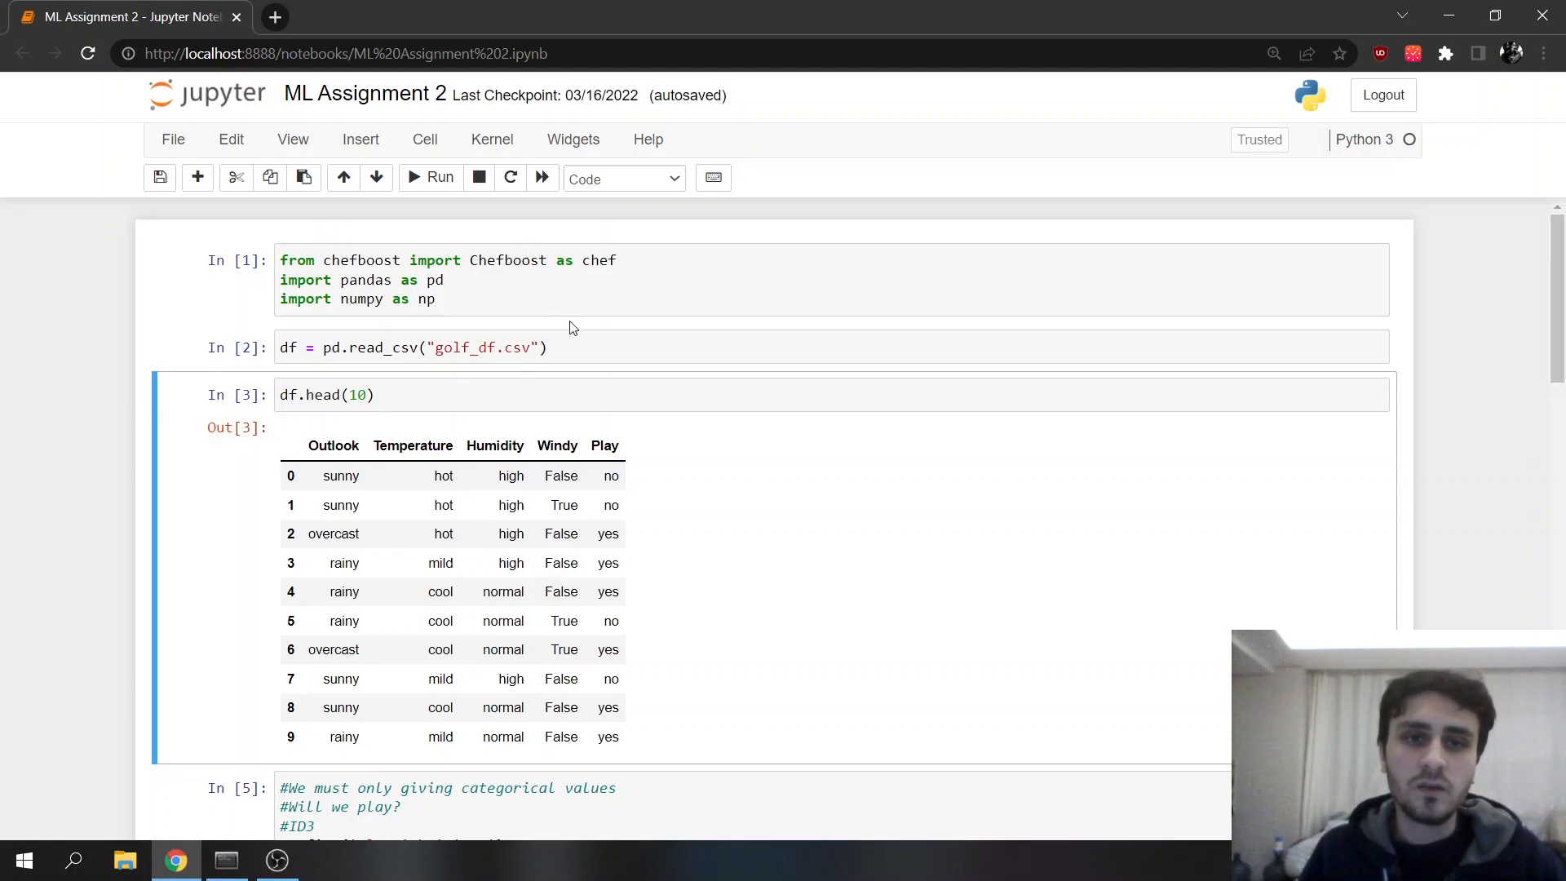
mouse_move(779, 558)
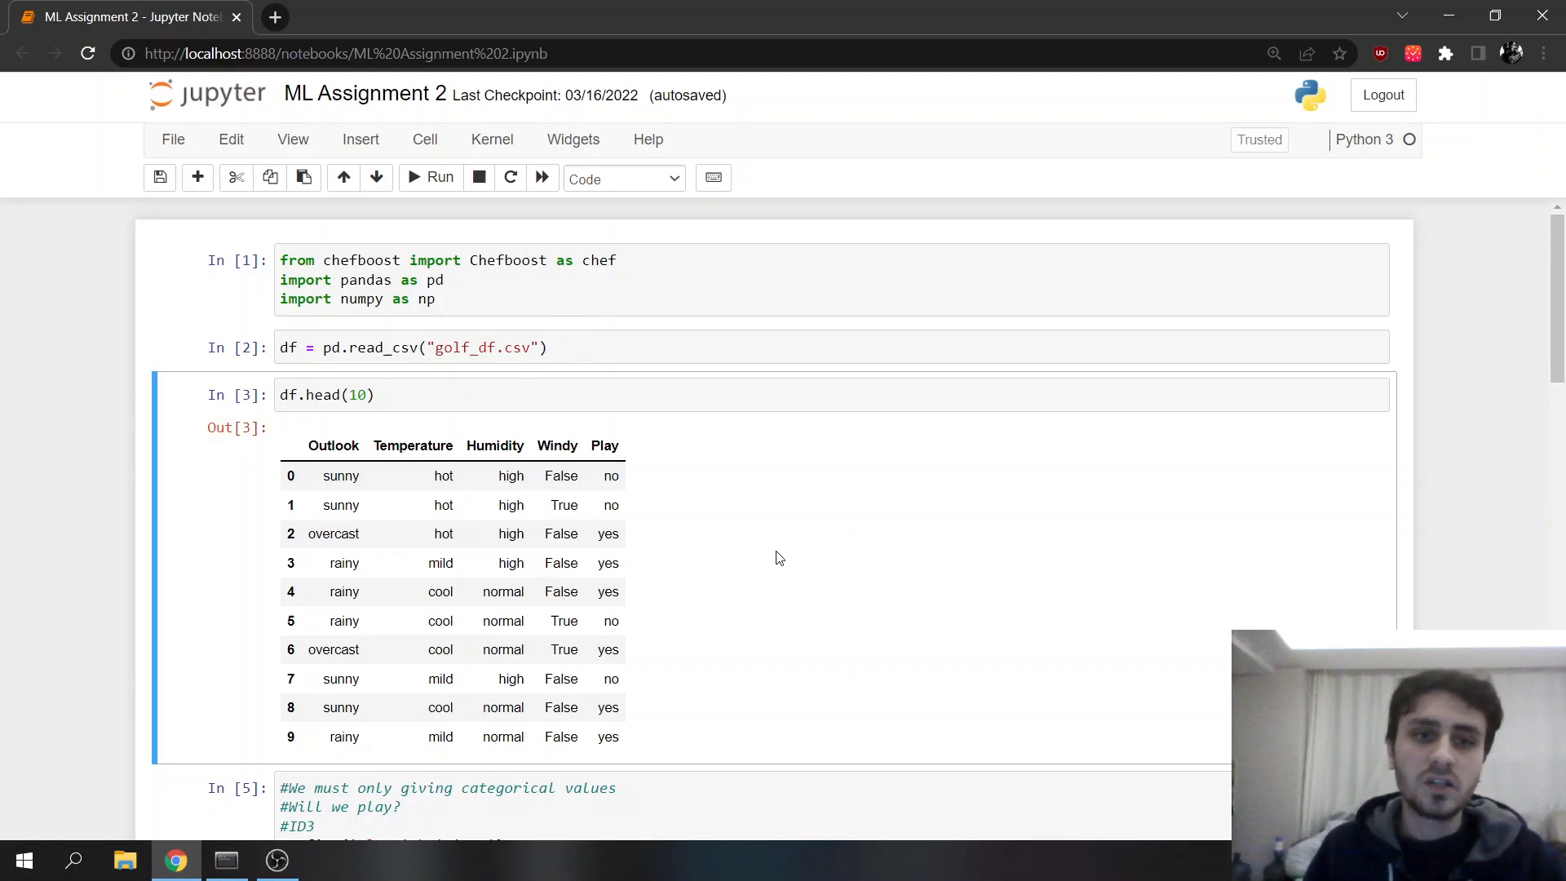
mouse_move(746, 599)
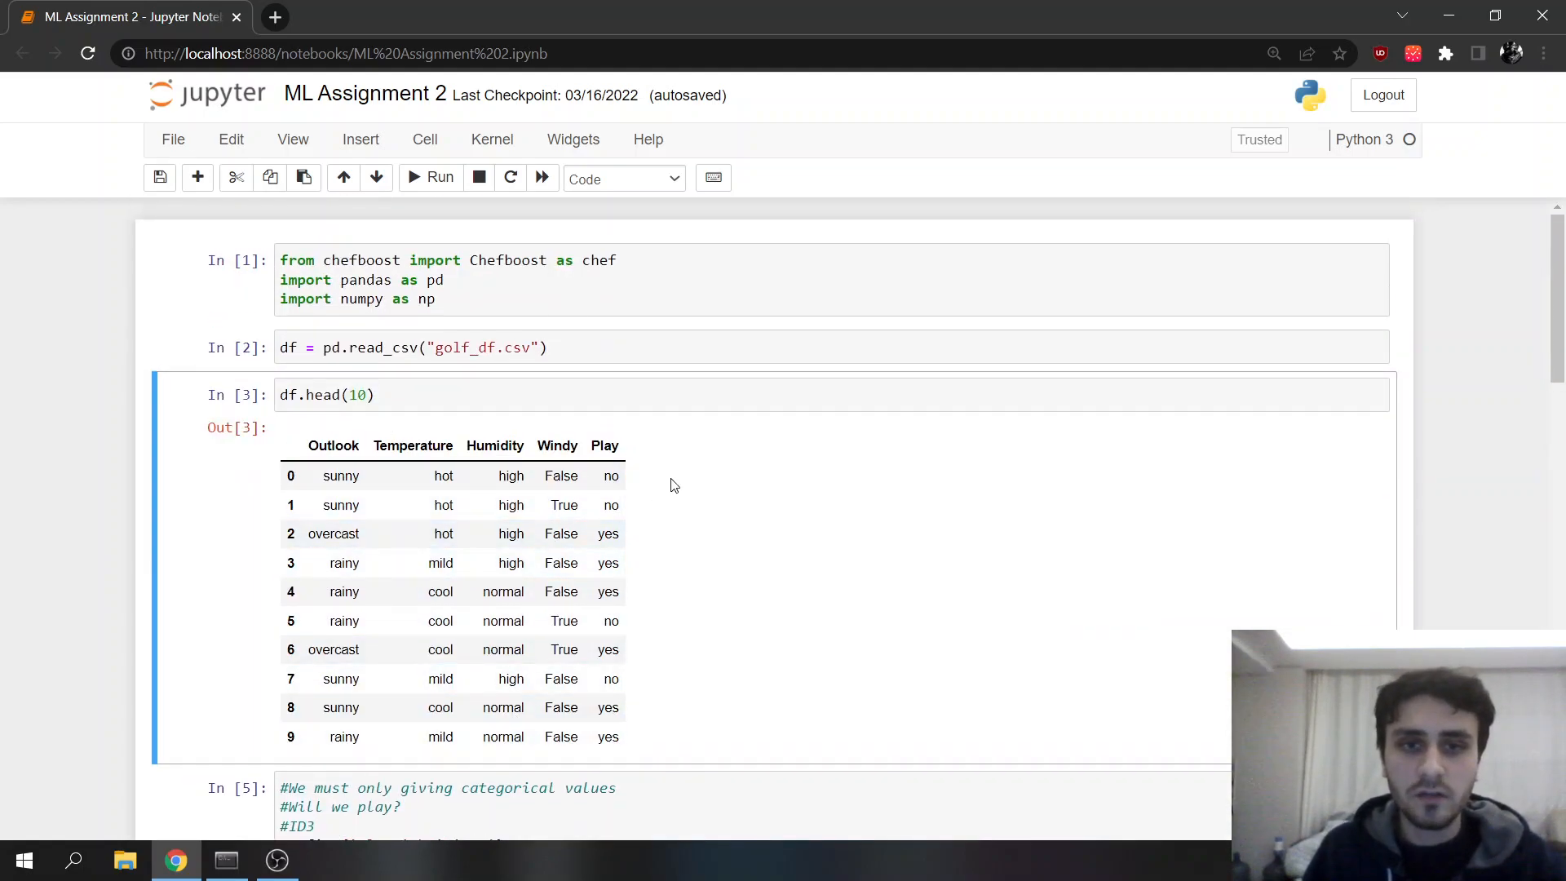
Scroll down to the C4.5 rules and ID3 comparison notes, then bring OBS Studio forward
scroll("down", 3)
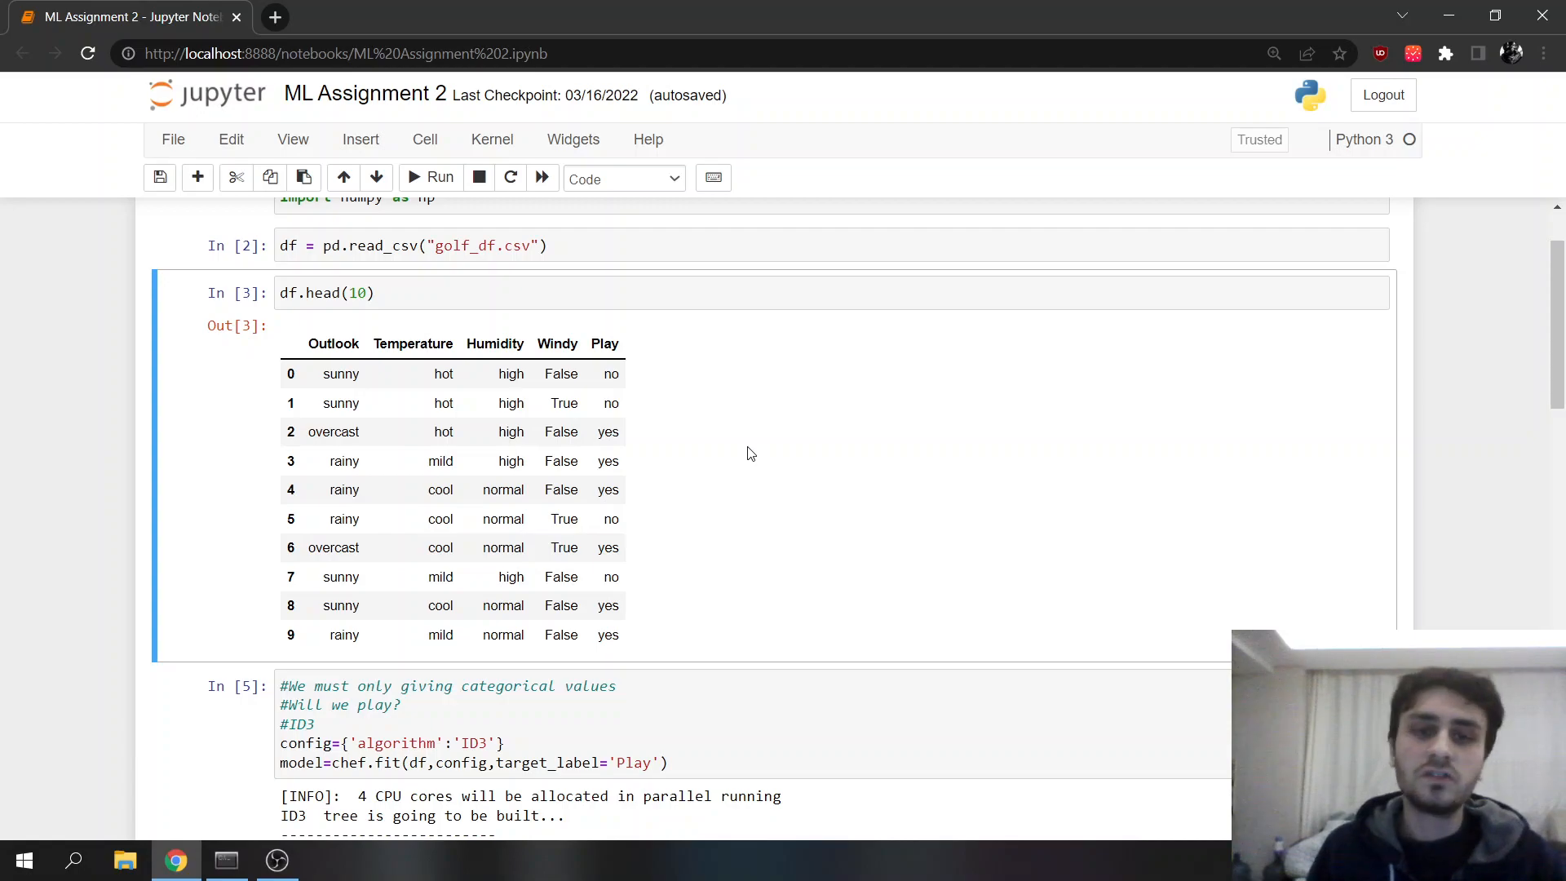
mouse_move(622, 353)
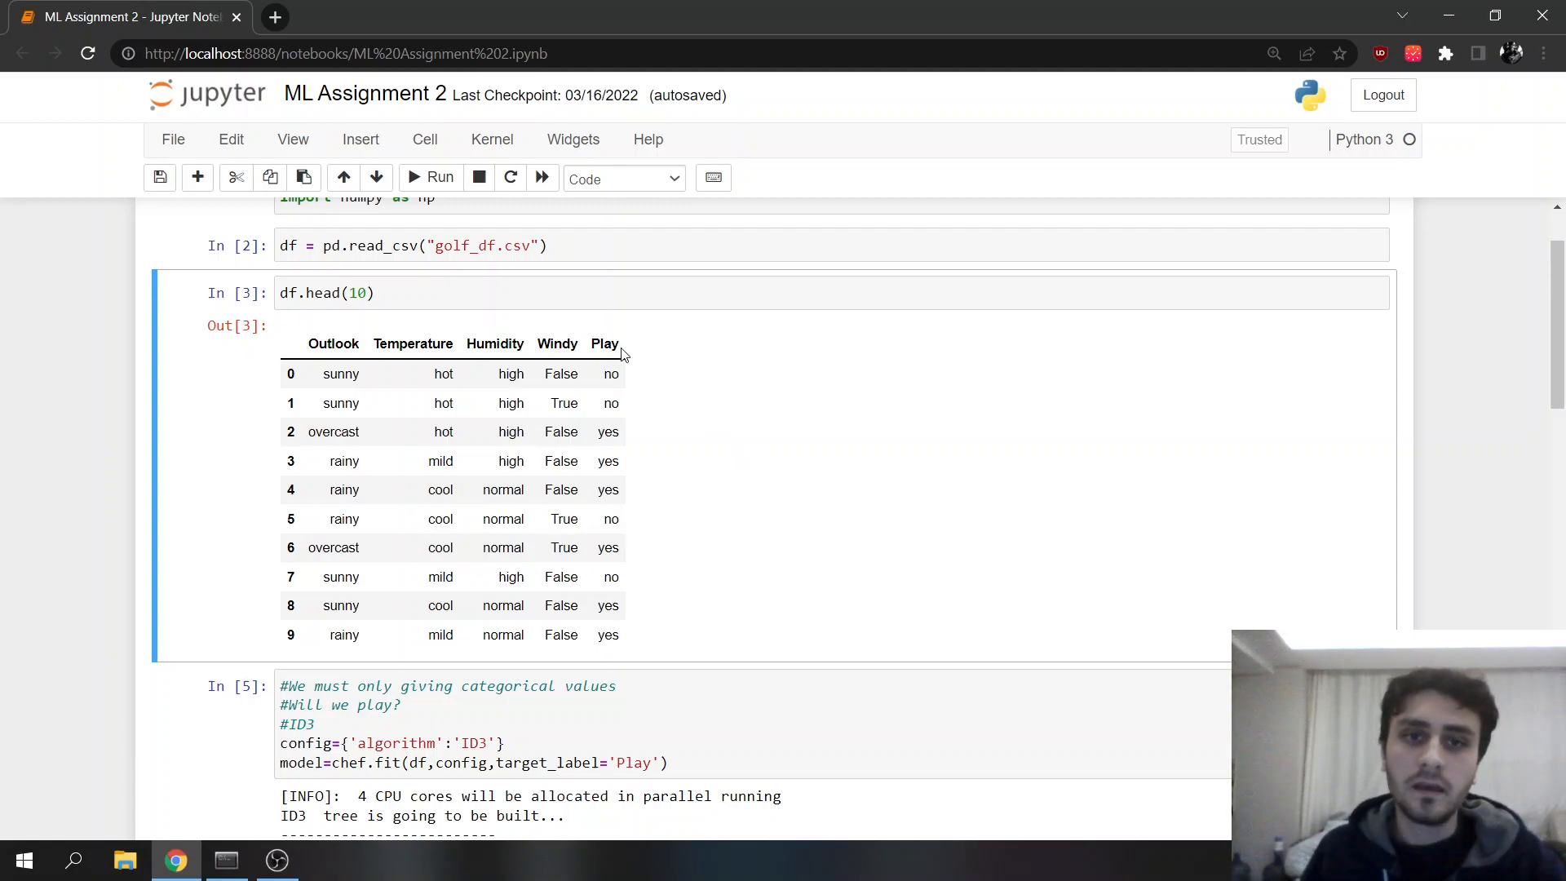
mouse_move(614, 342)
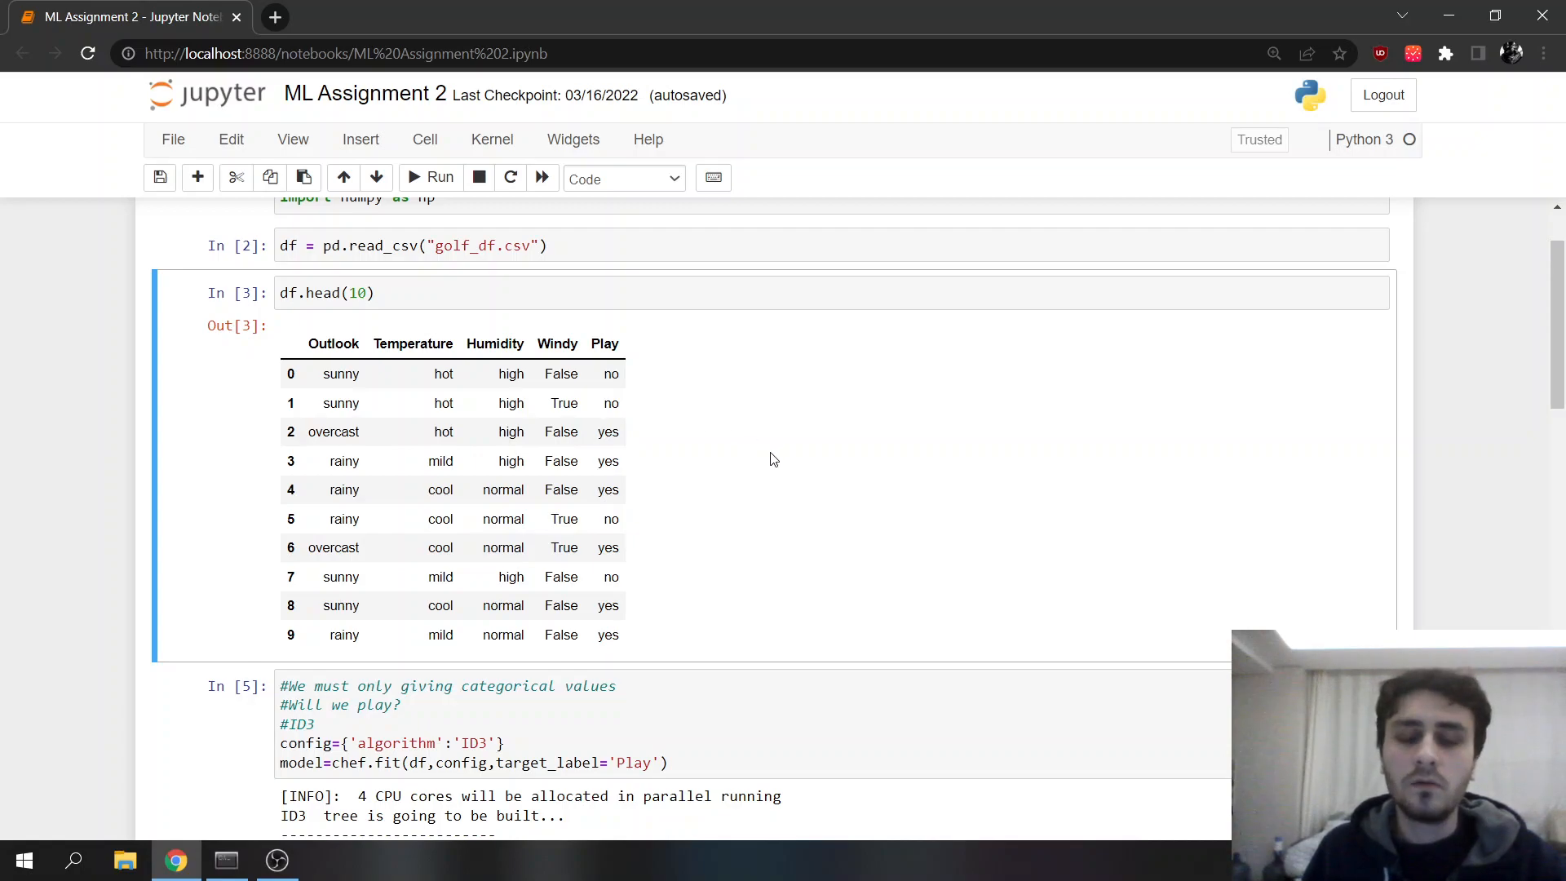
mouse_move(641, 388)
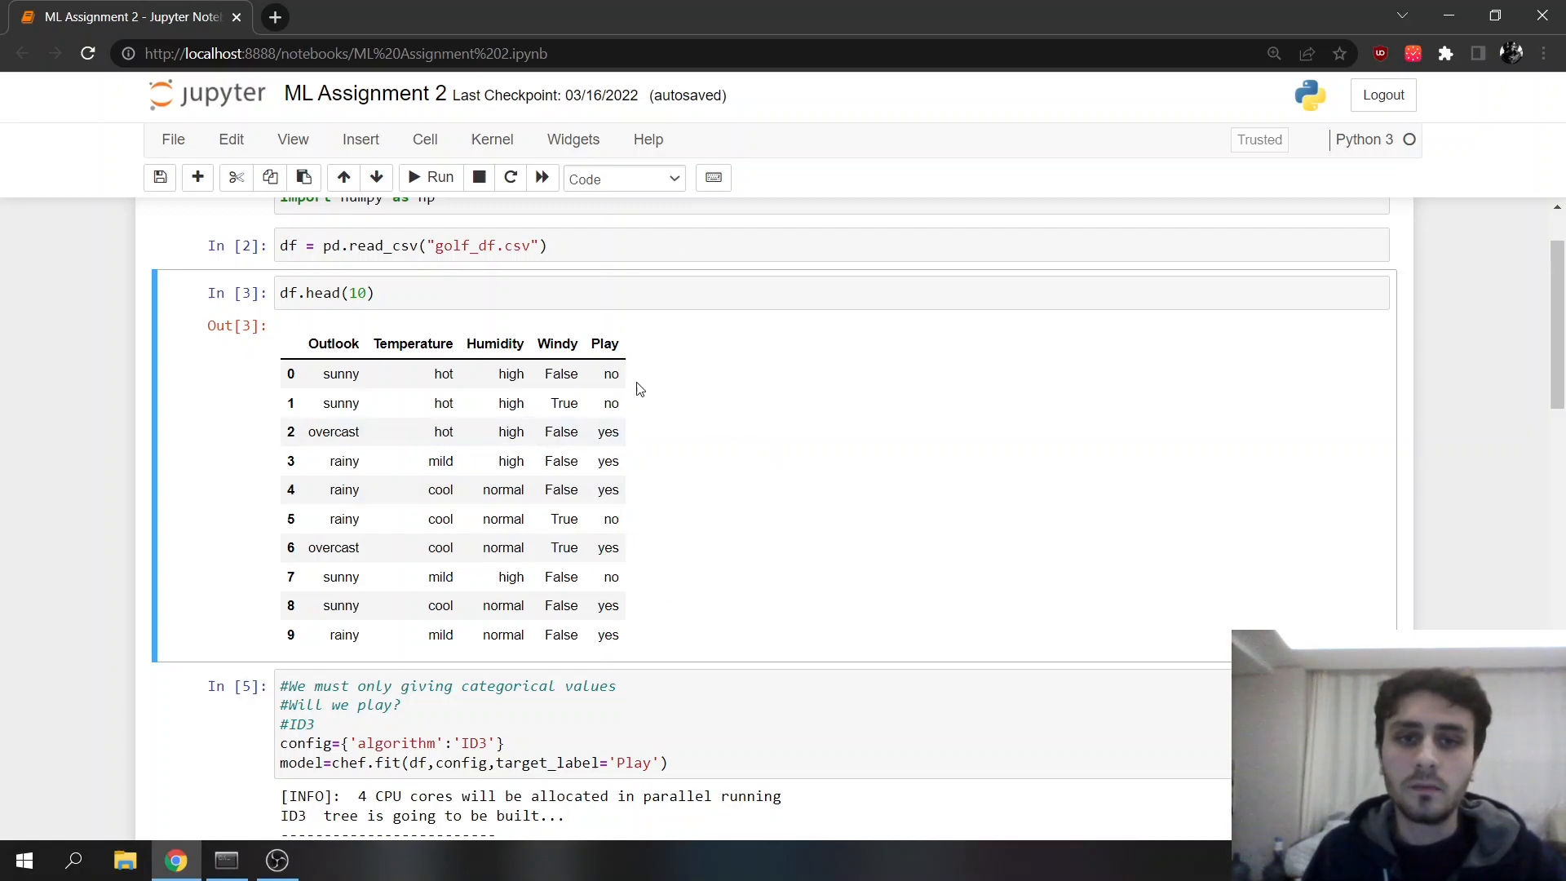
scroll("down", 3)
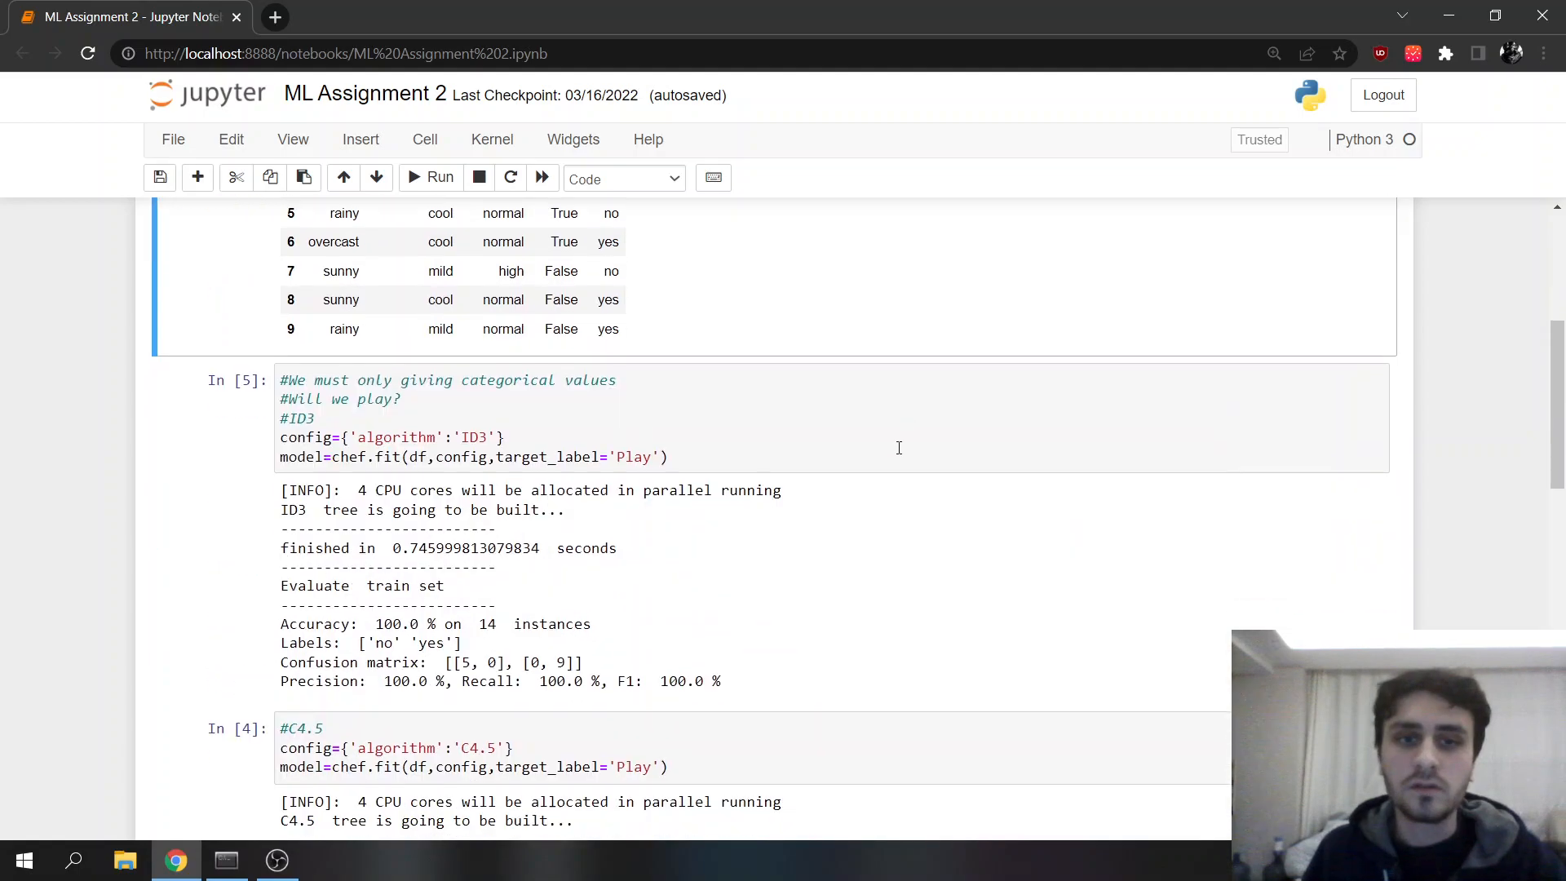
mouse_move(813, 572)
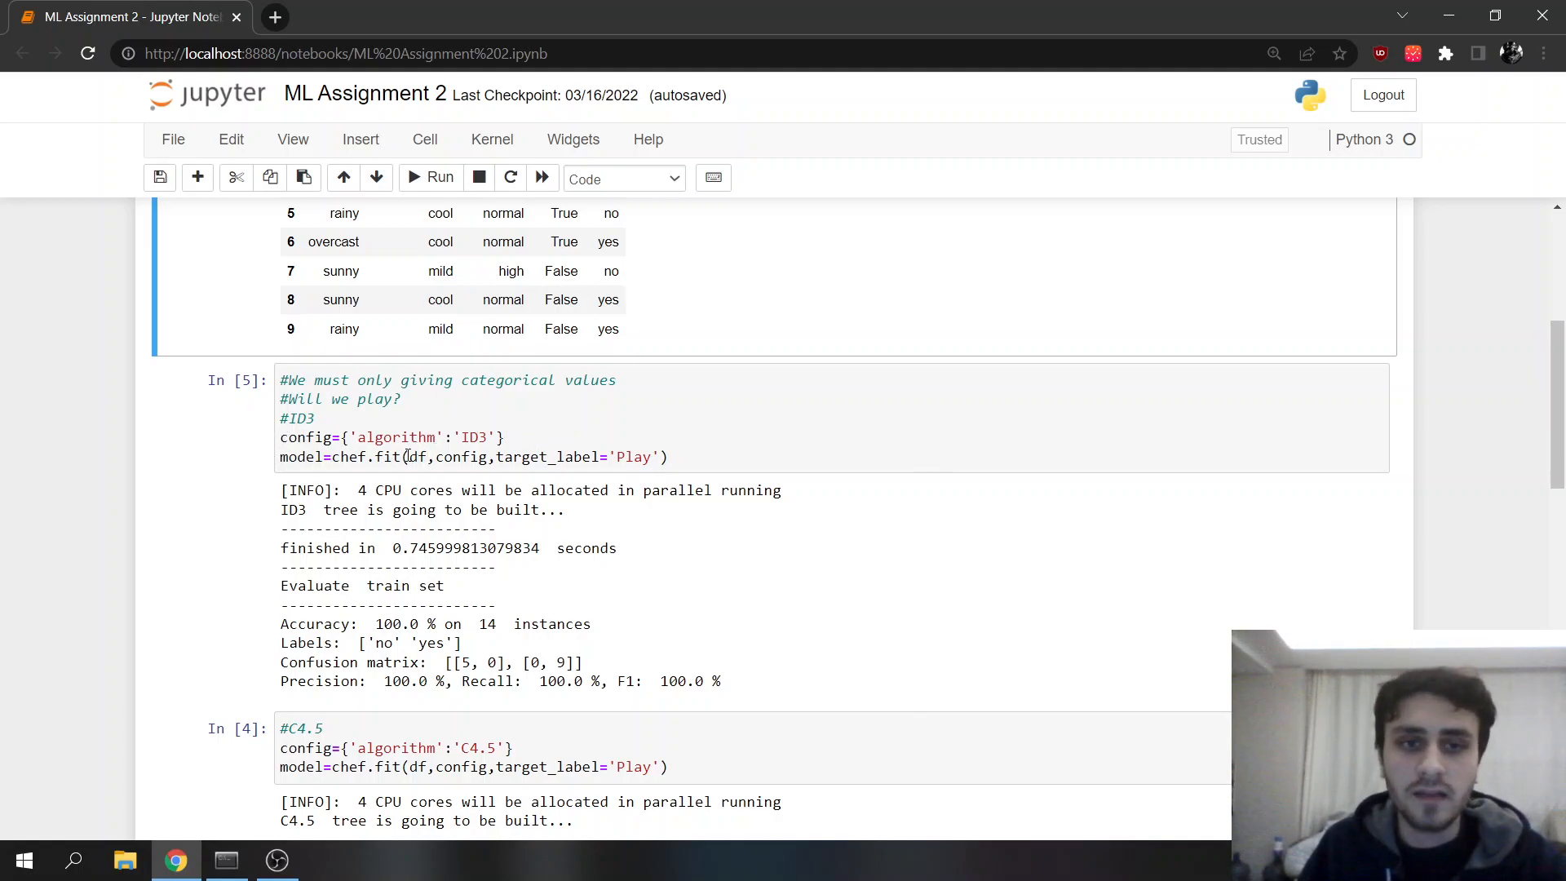
mouse_move(542, 579)
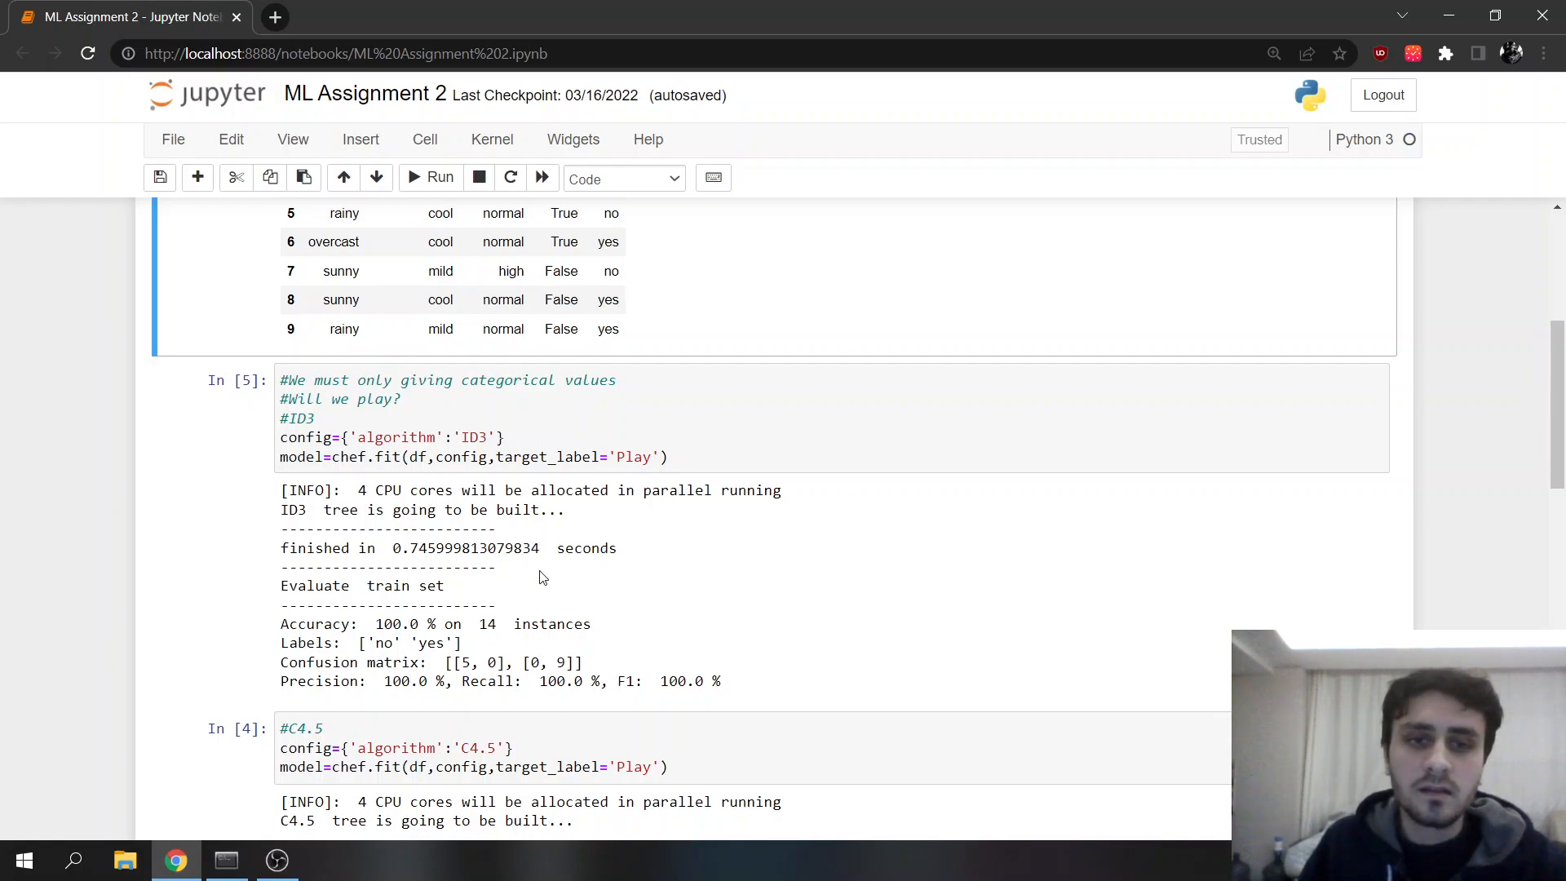
mouse_move(766, 617)
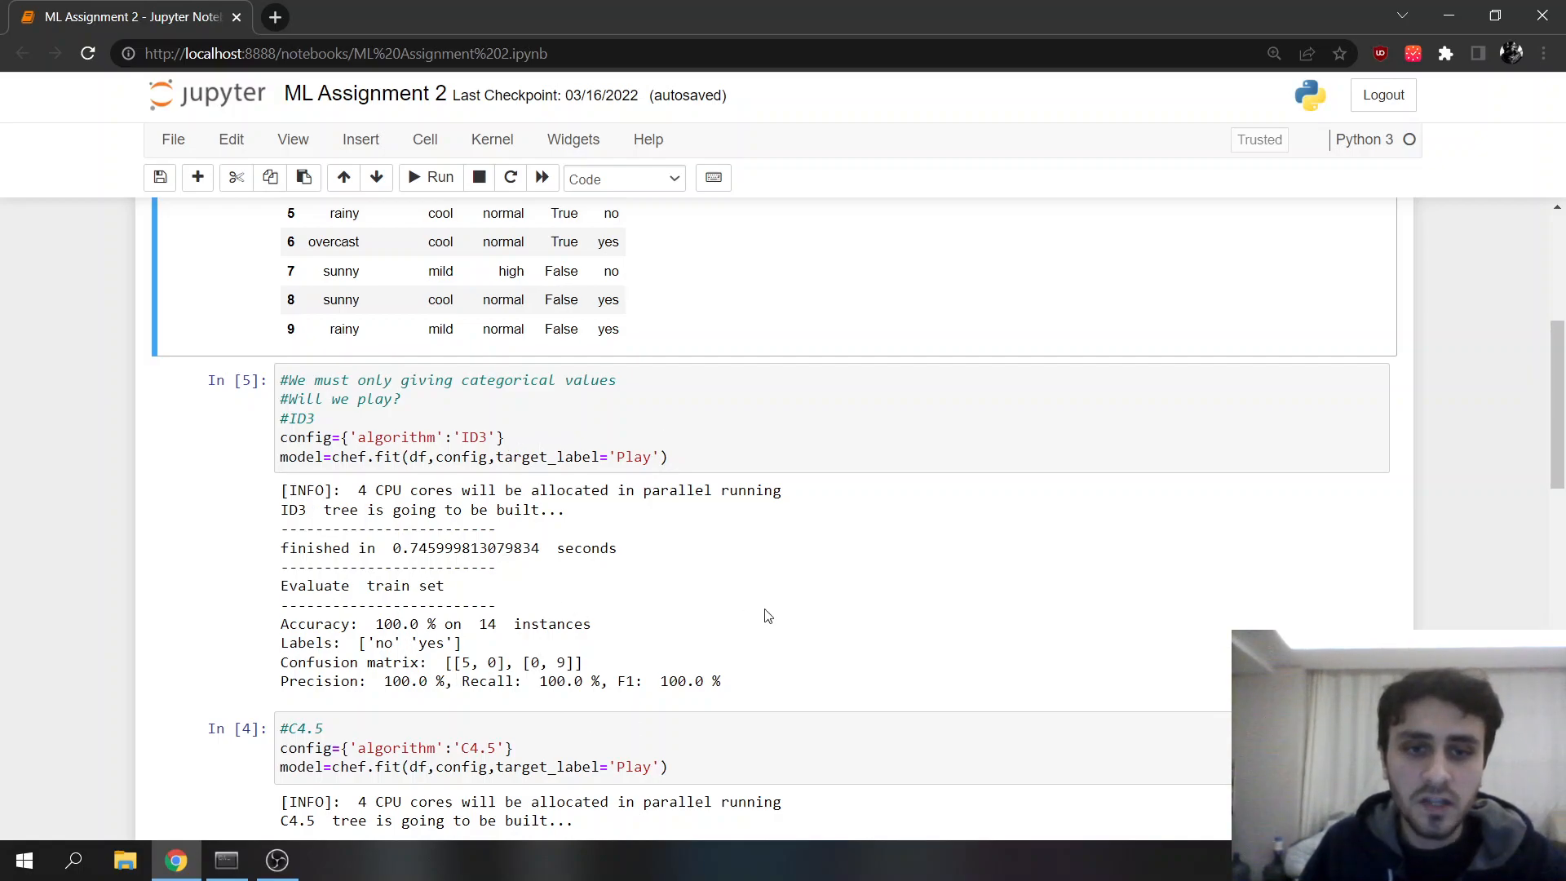
mouse_move(640, 706)
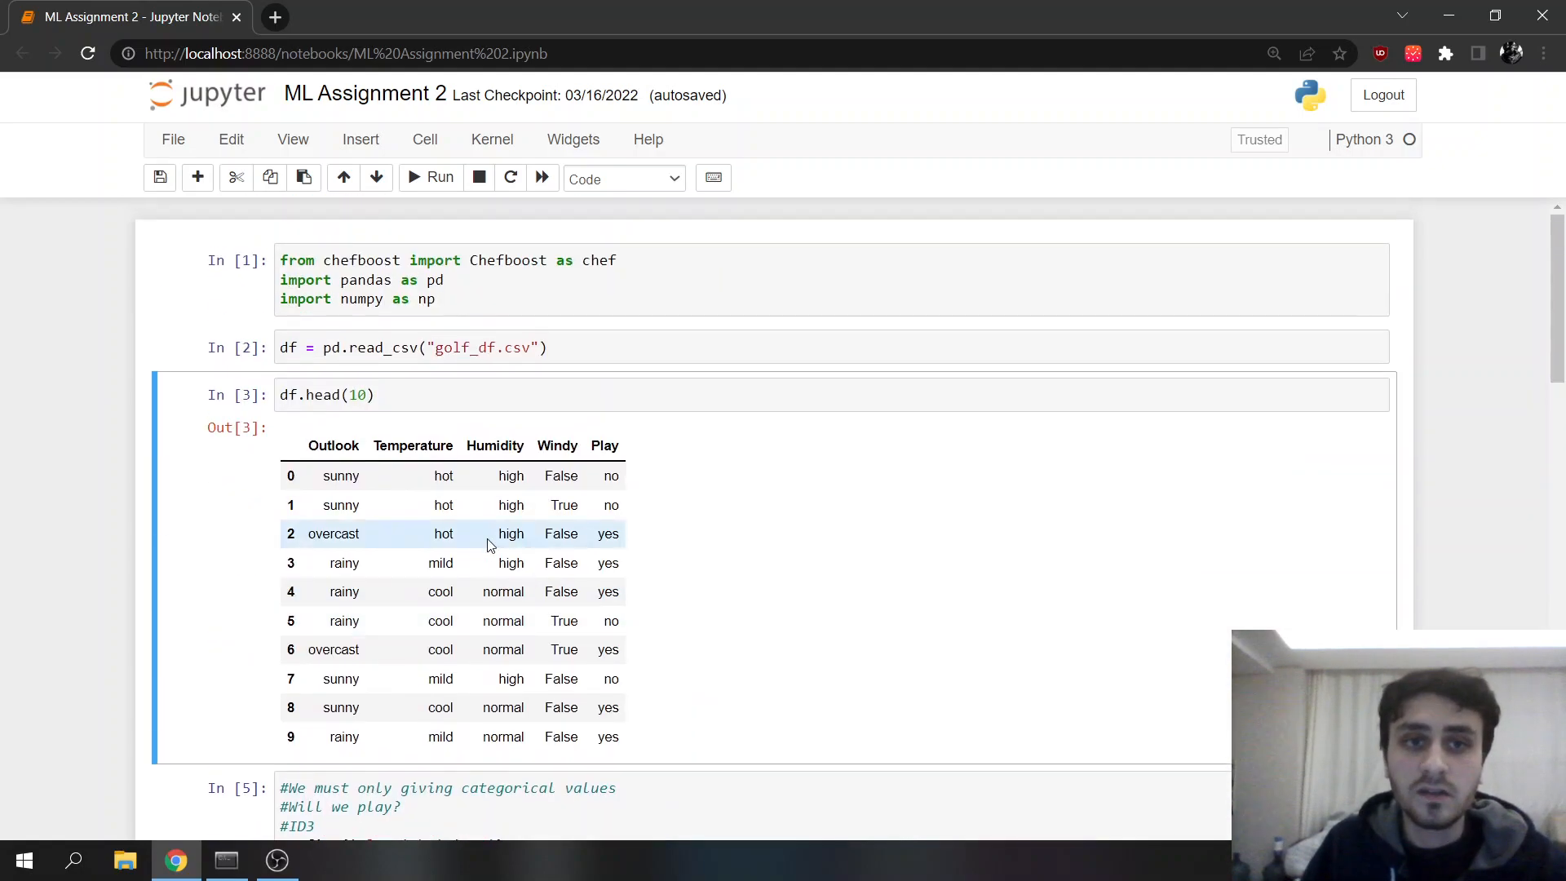
scroll("down", 3)
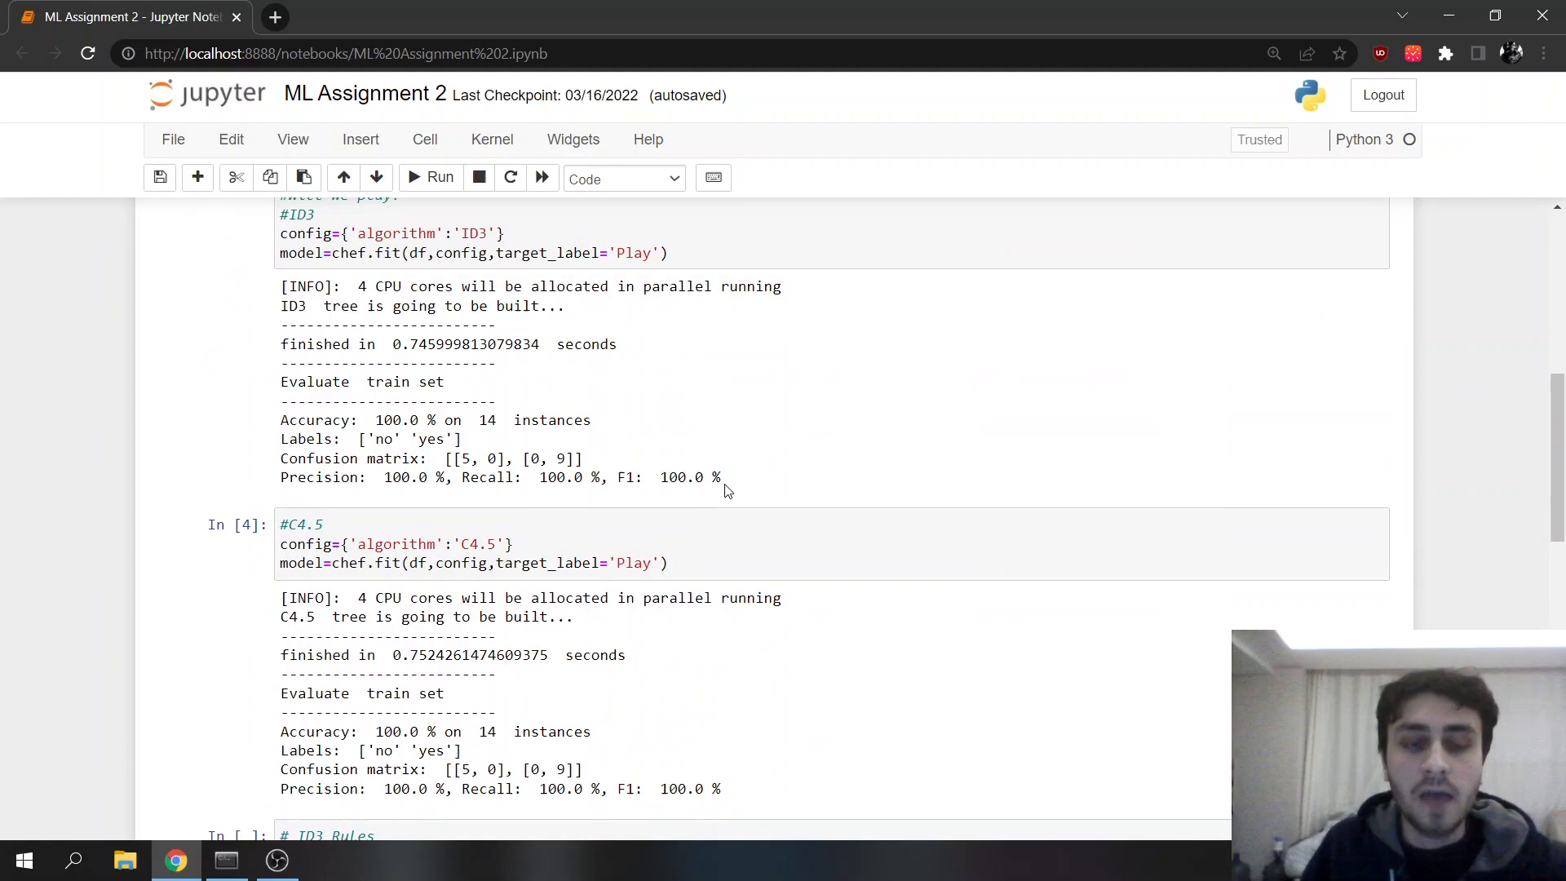
mouse_move(743, 468)
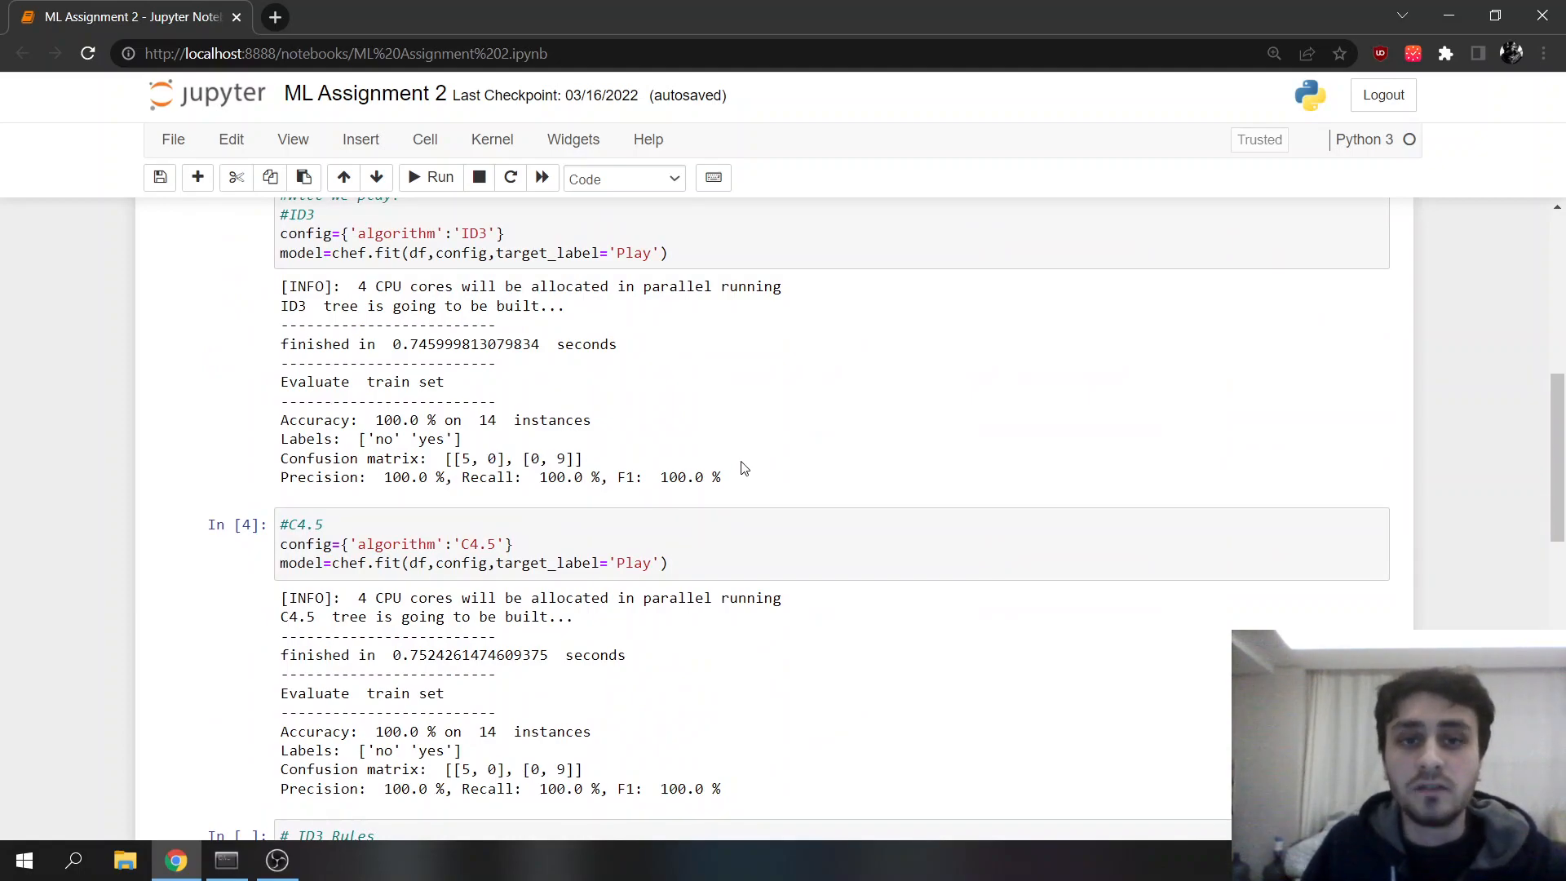
scroll("down", 3)
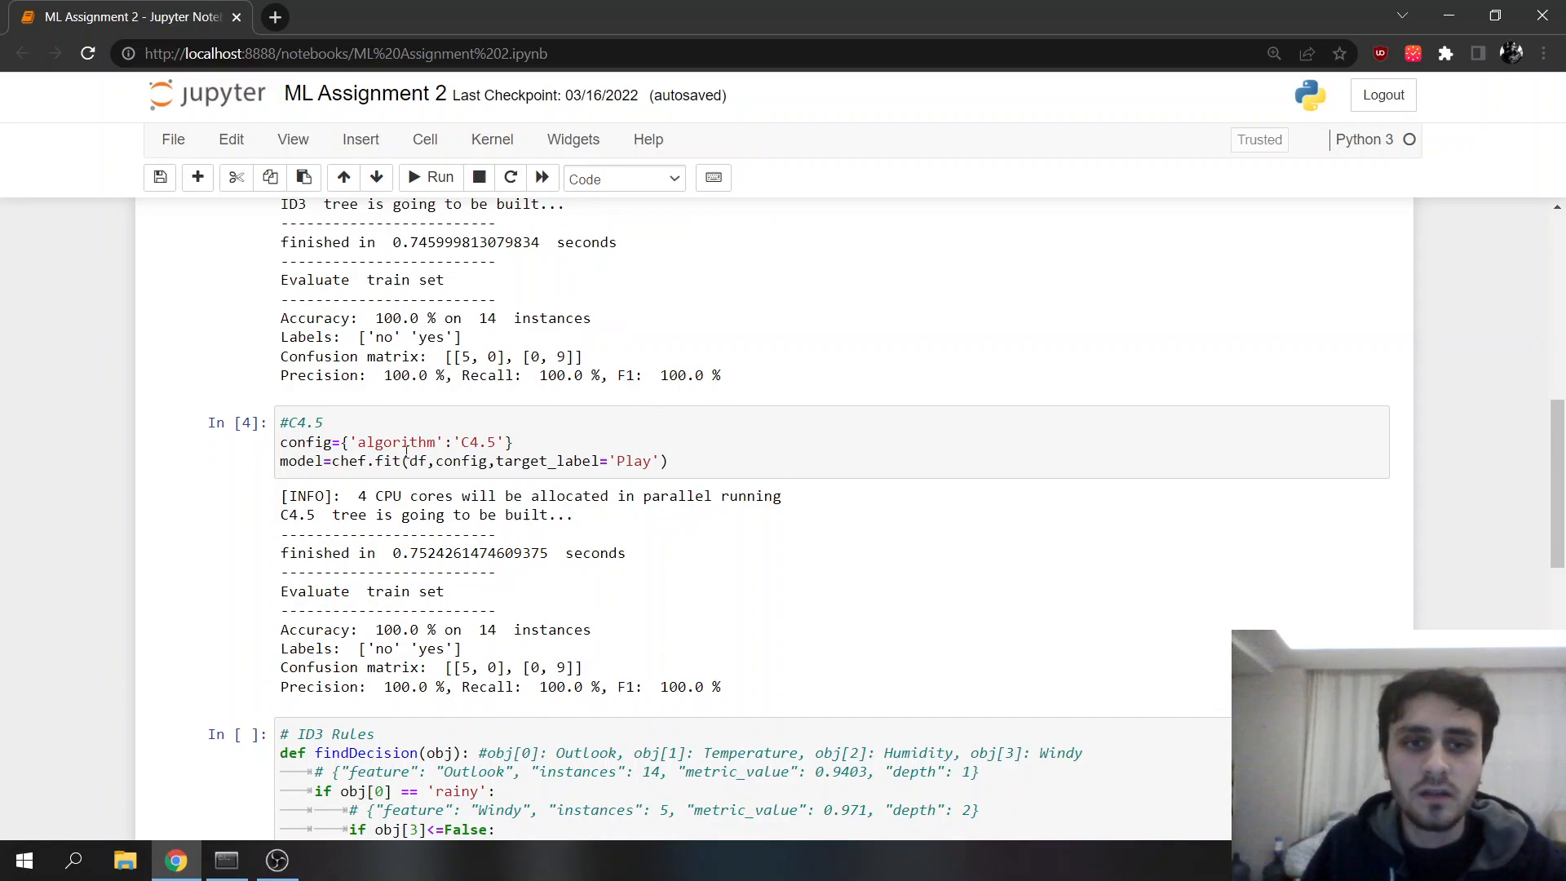
mouse_move(646, 491)
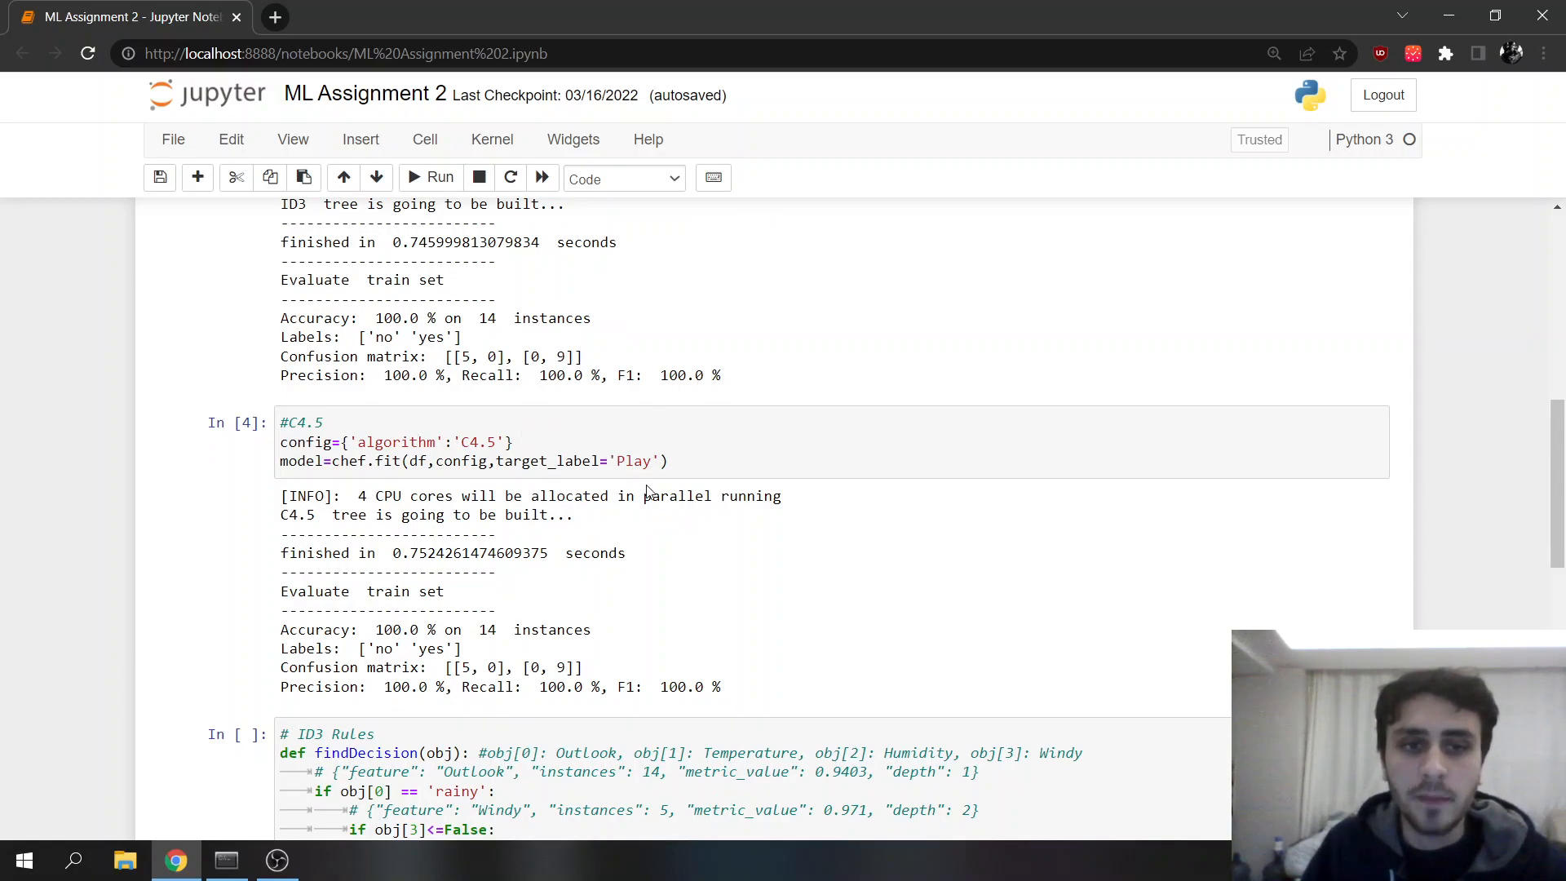
scroll("down", 3)
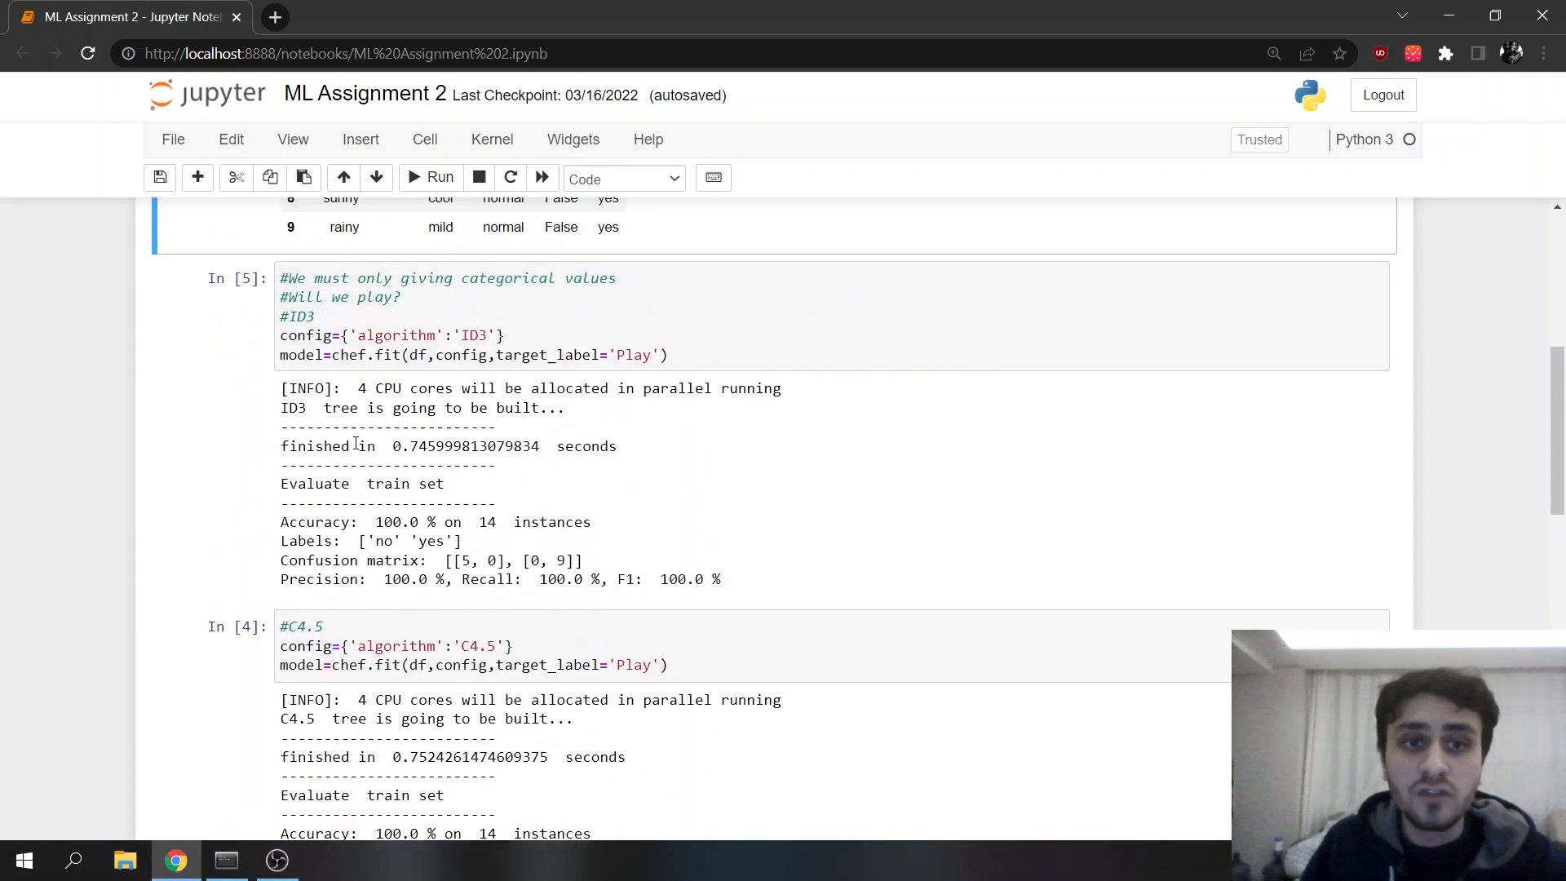
mouse_move(521, 499)
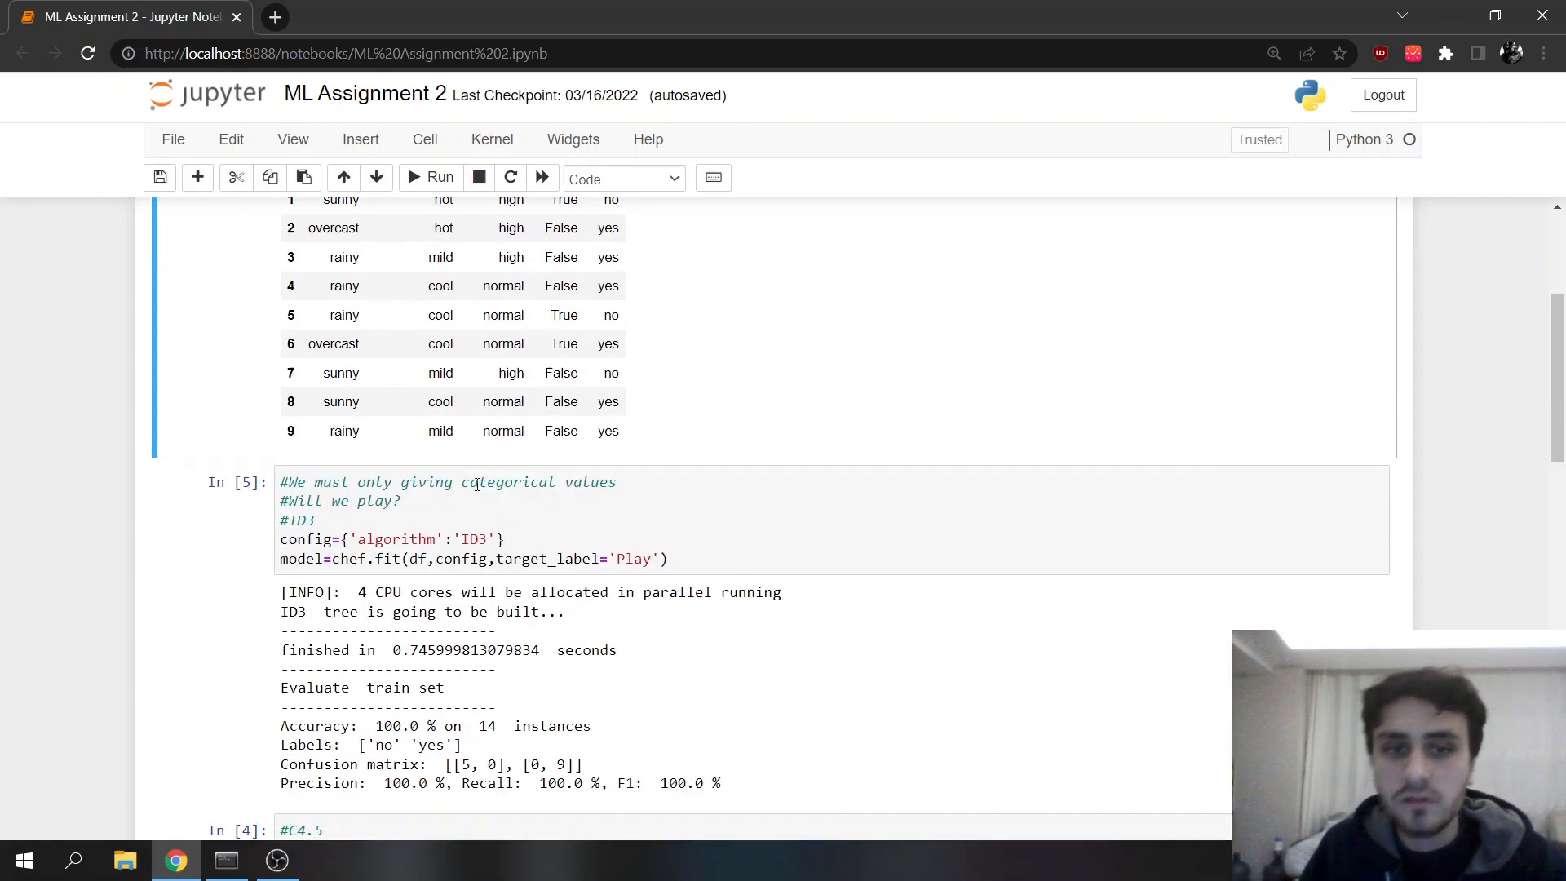
scroll("down", 3)
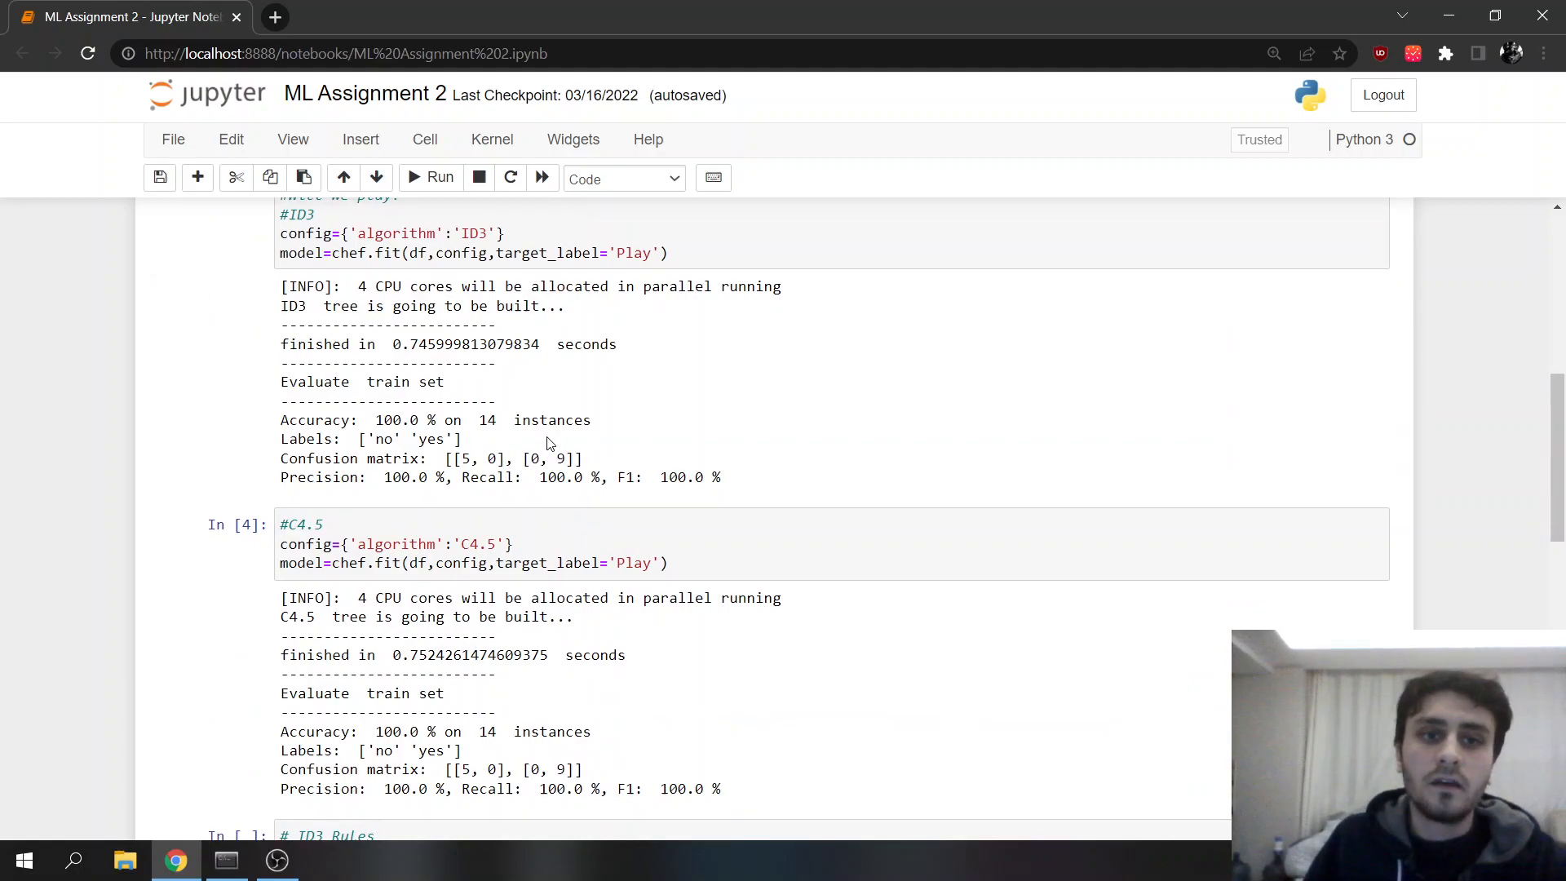
scroll("down", 3)
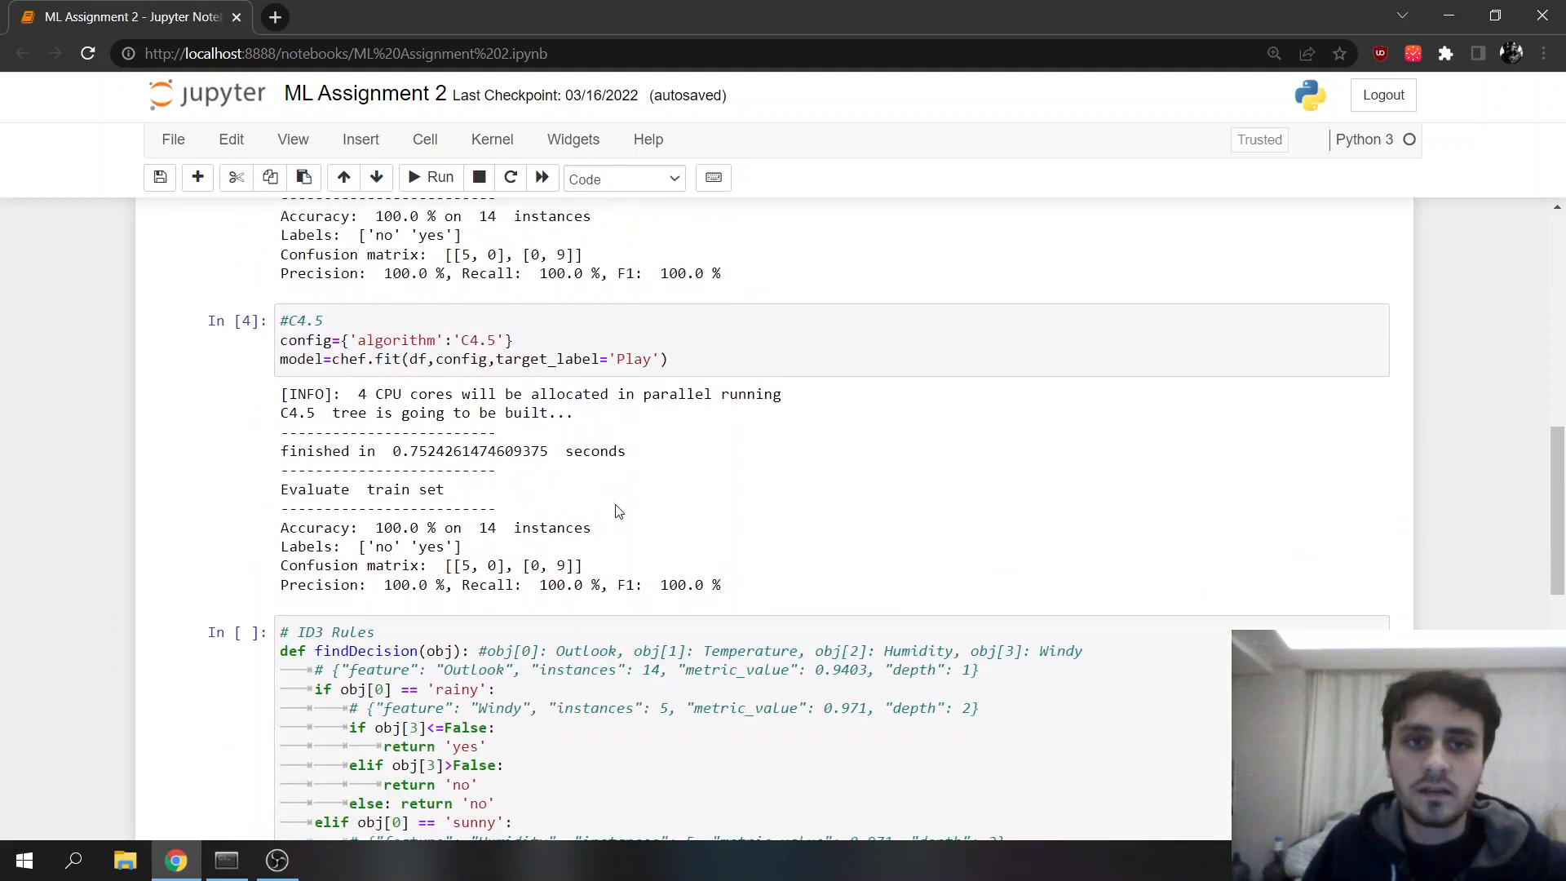
scroll("down", 3)
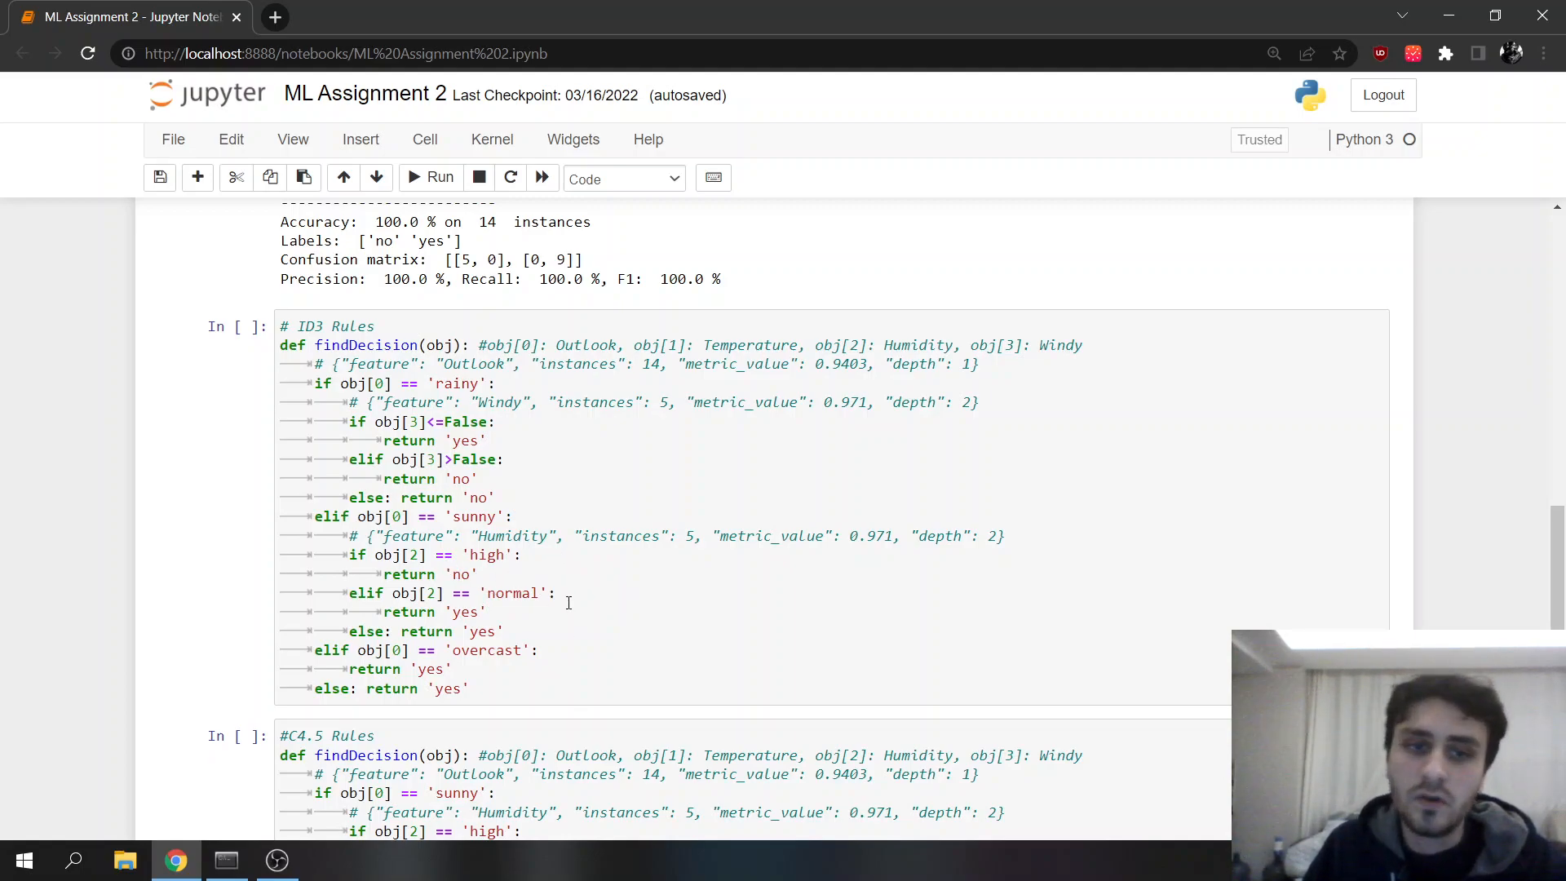
scroll("down", 3)
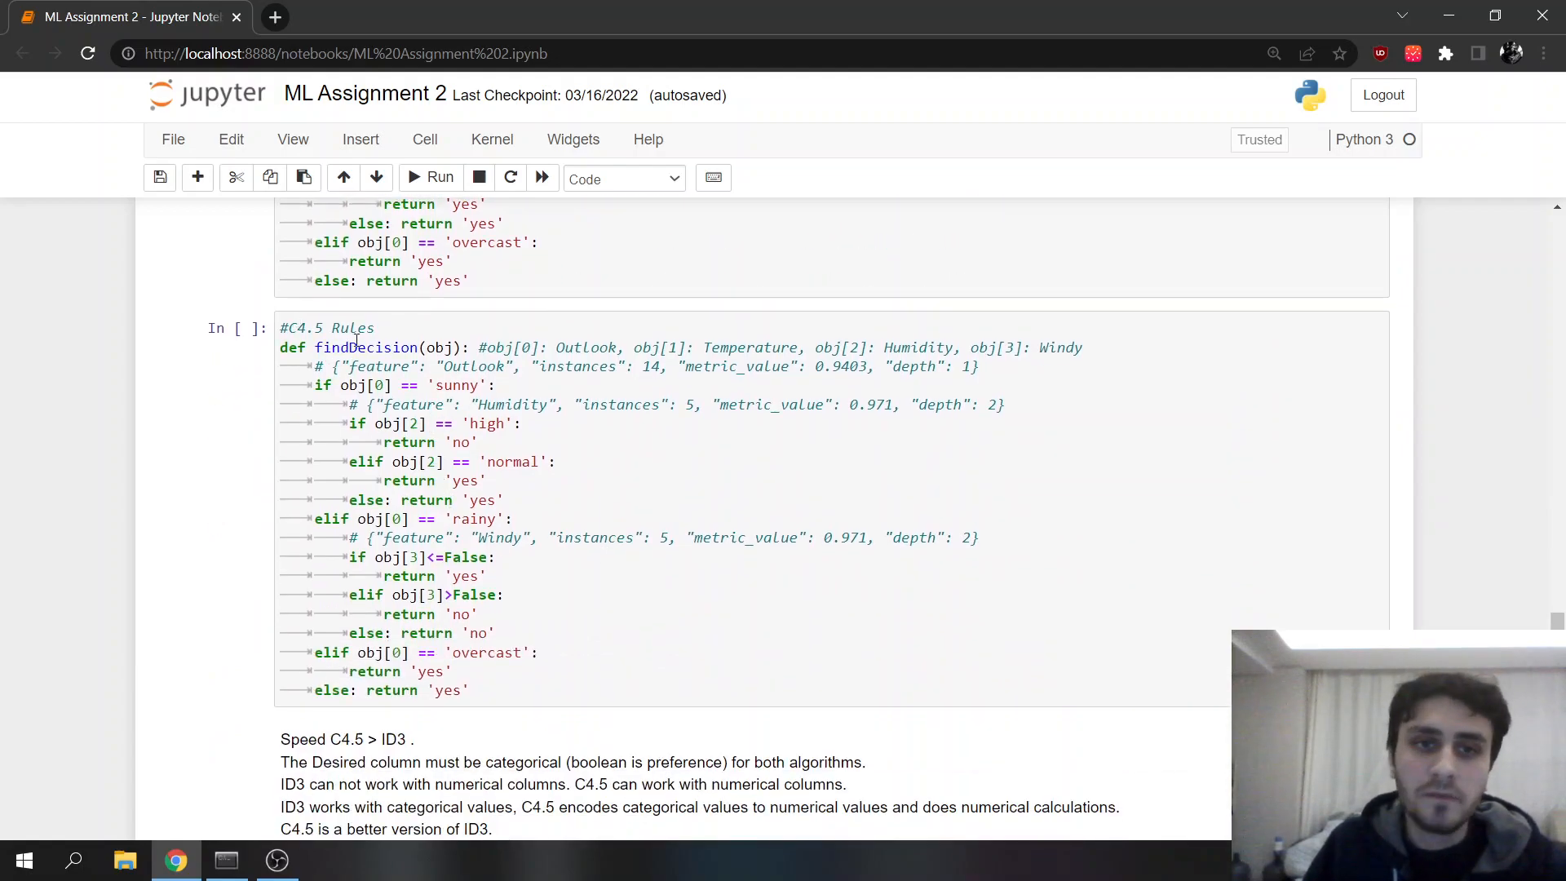
mouse_move(478, 425)
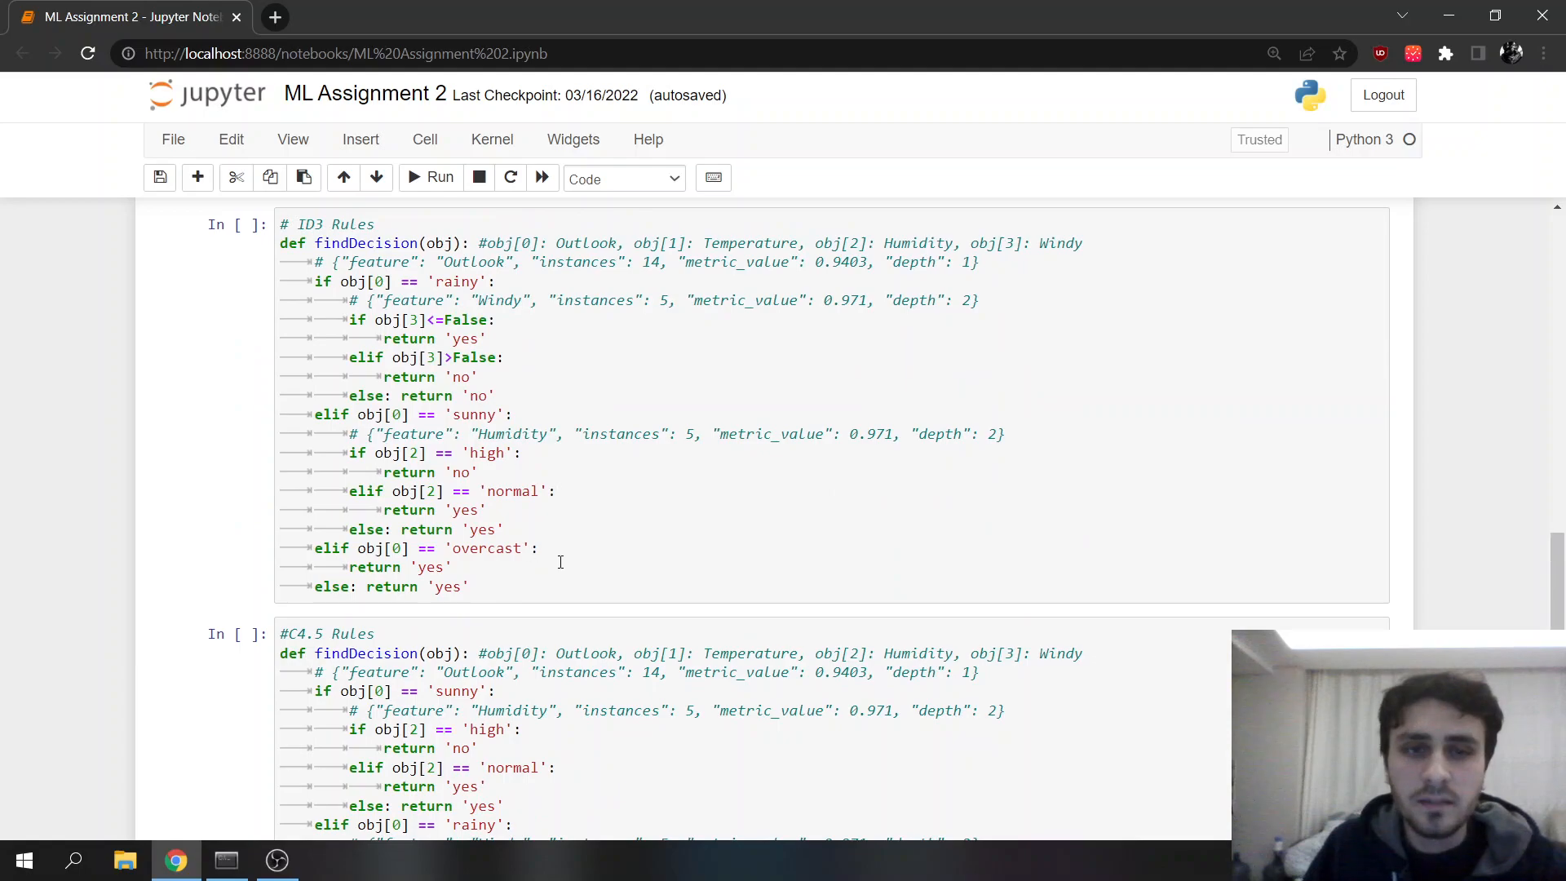
scroll("down", 3)
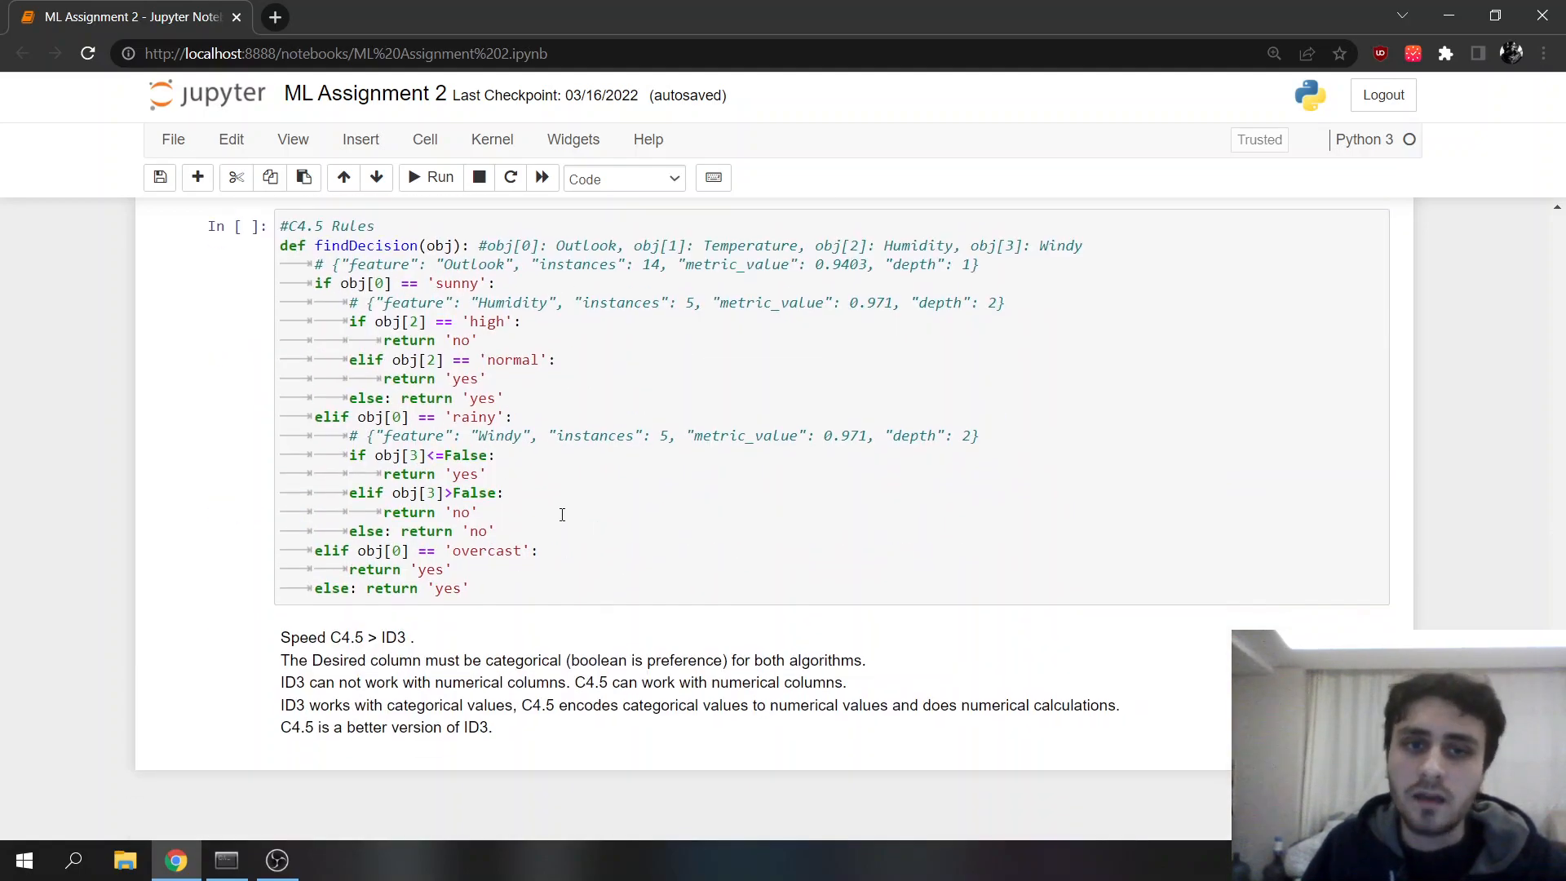
mouse_move(612, 507)
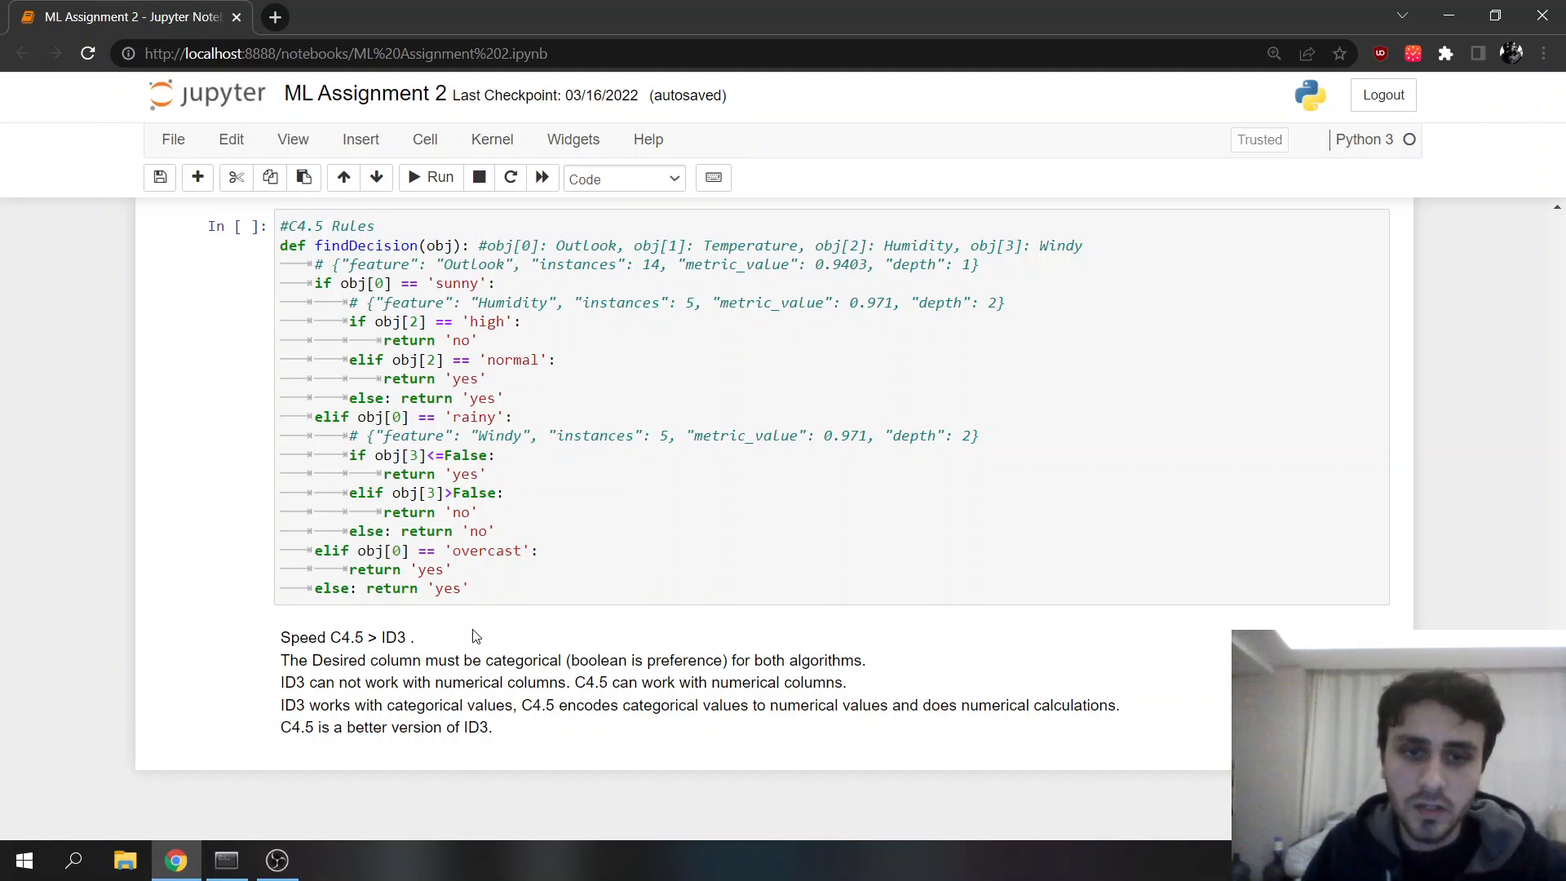
mouse_move(559, 679)
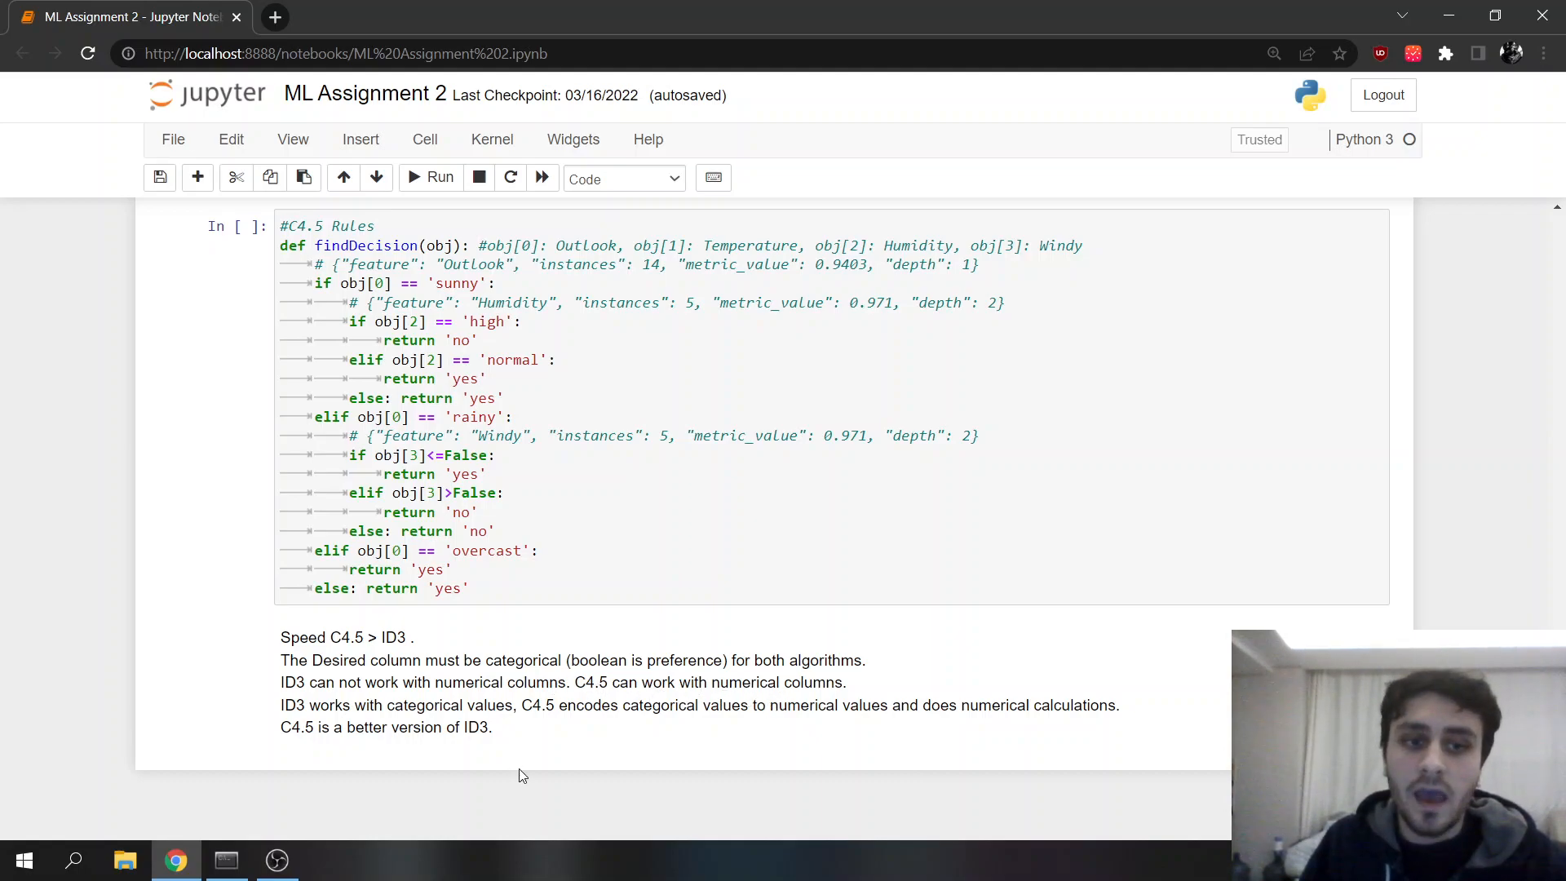
mouse_move(548, 746)
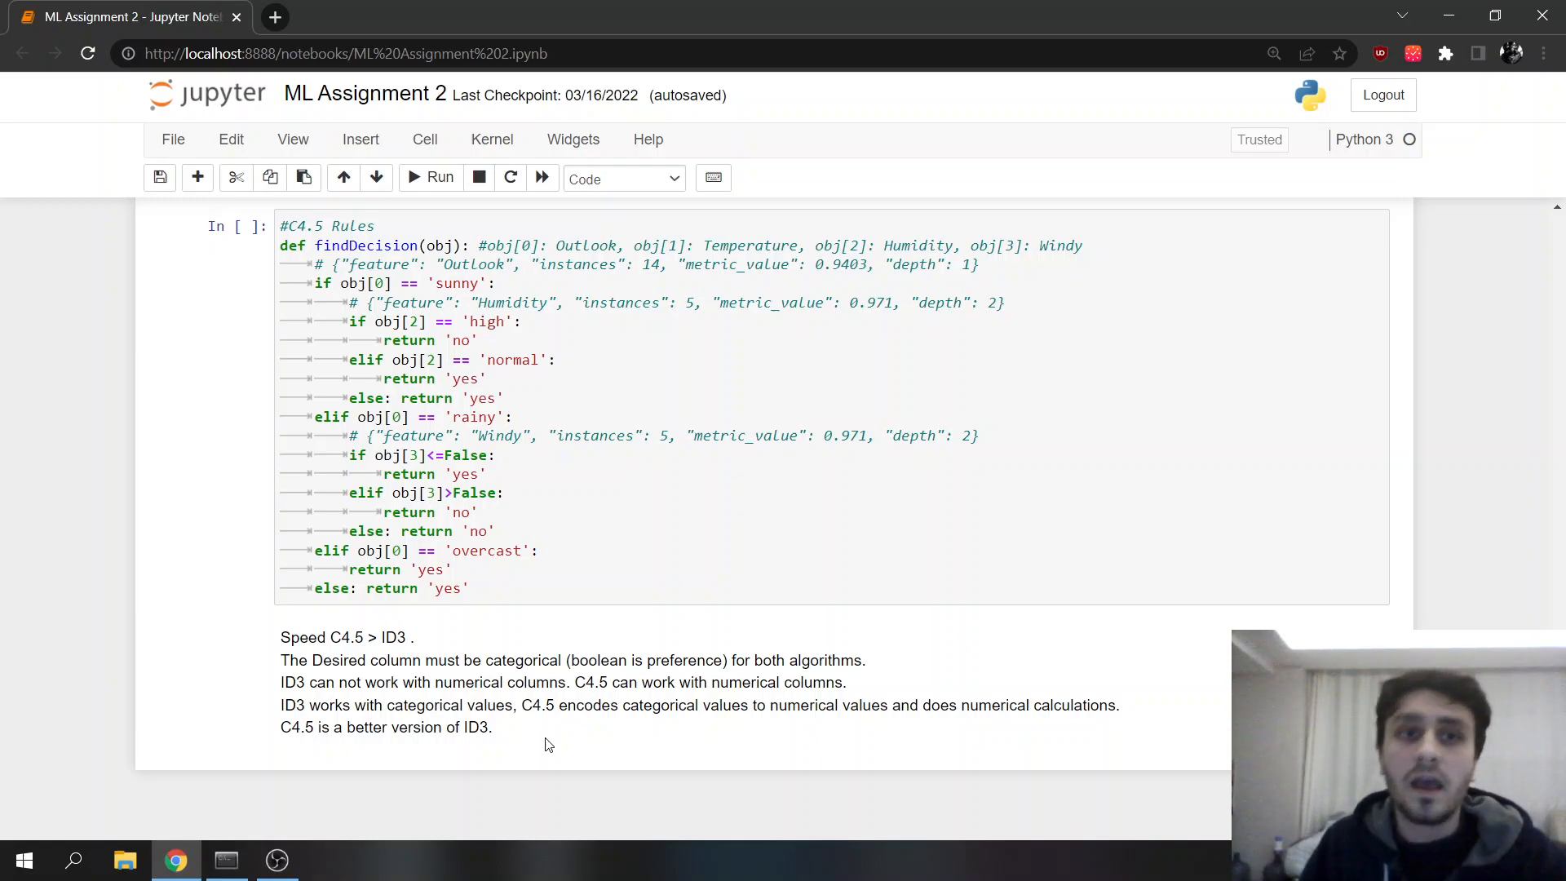
left_click(277, 860)
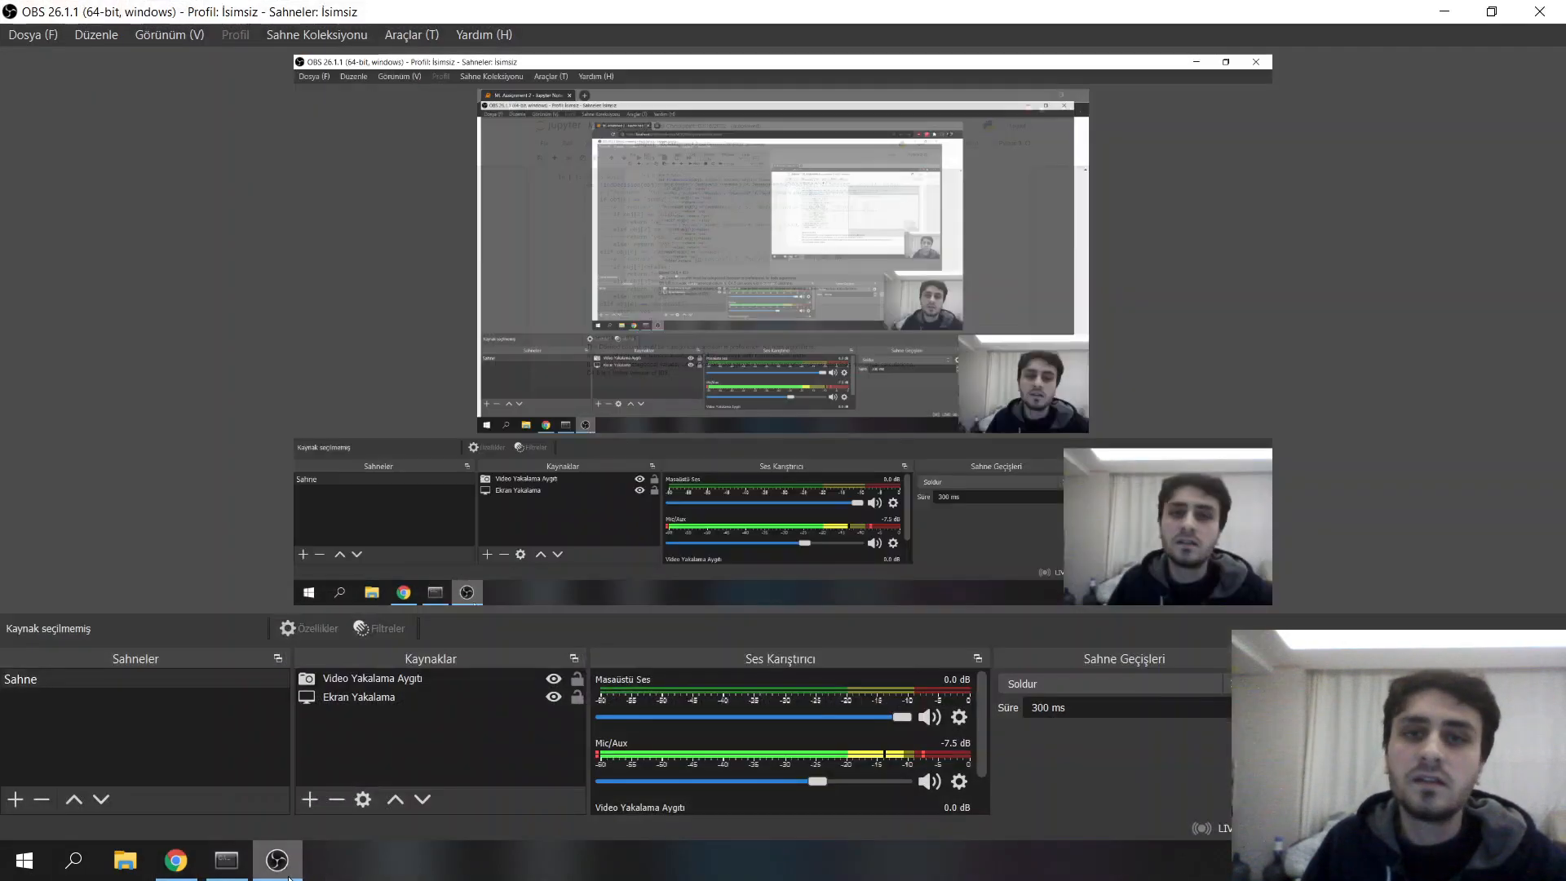